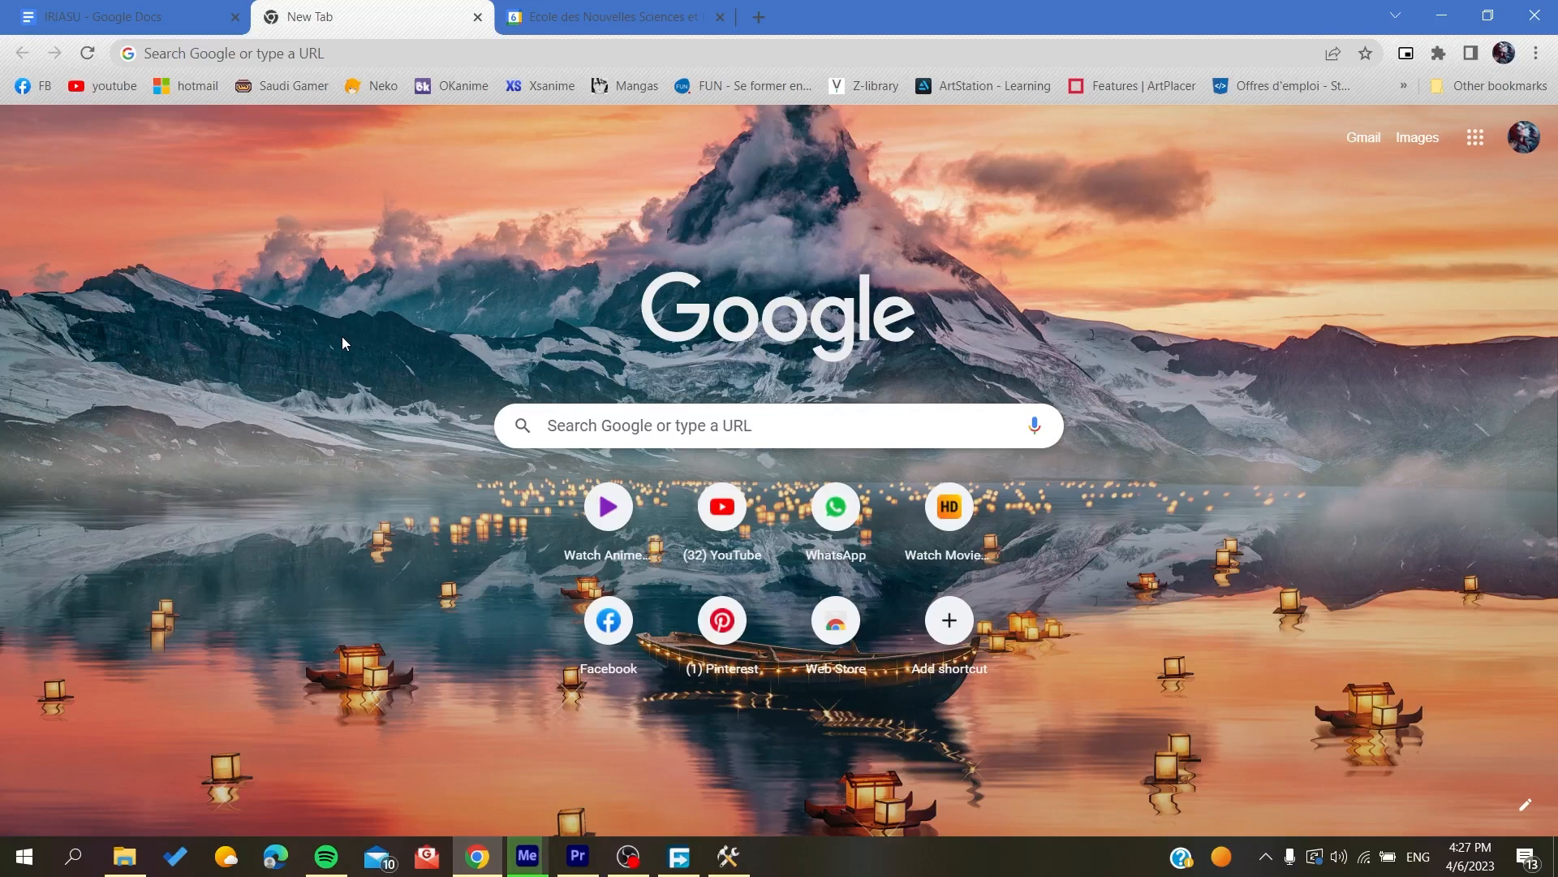
# Visit the Google Account management page from the profile menu, then show a fresh new tab.
pyautogui.click(719, 16)
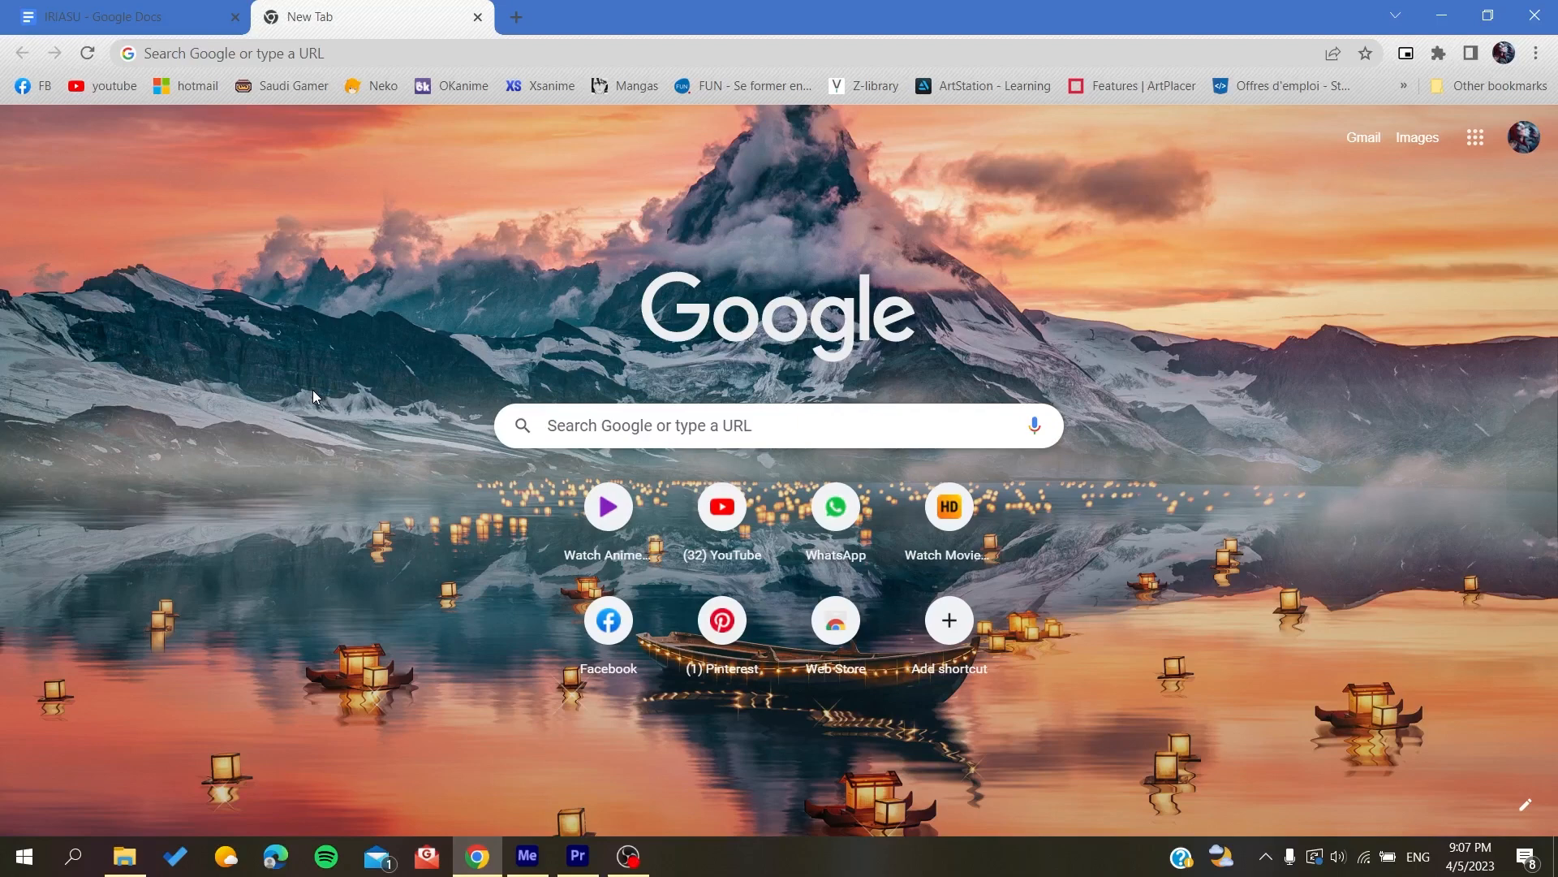
pyautogui.moveTo(328, 91)
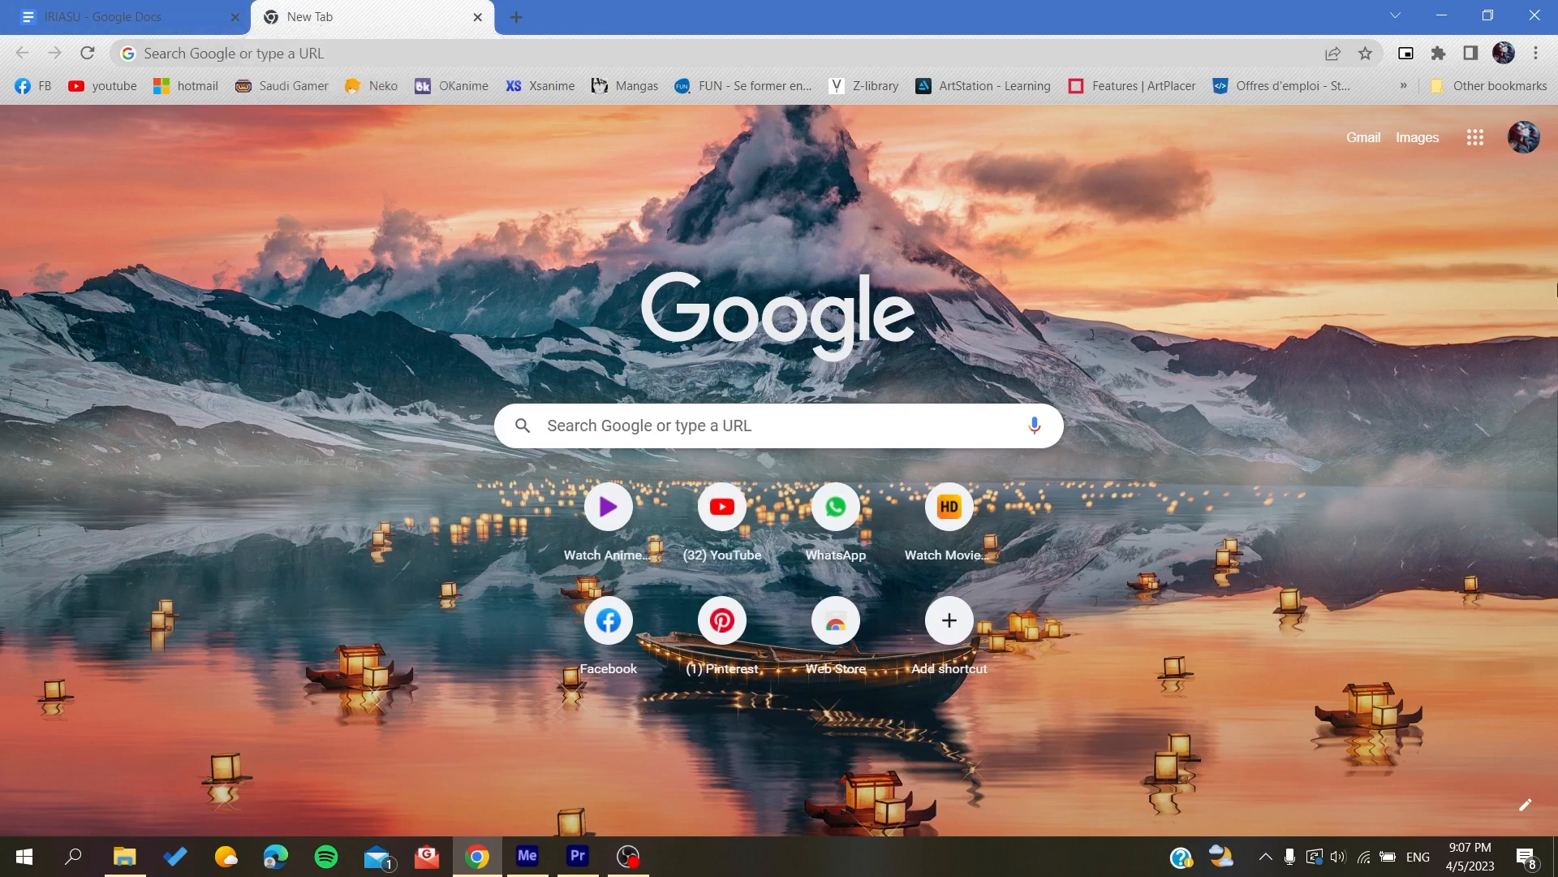
pyautogui.click(1503, 52)
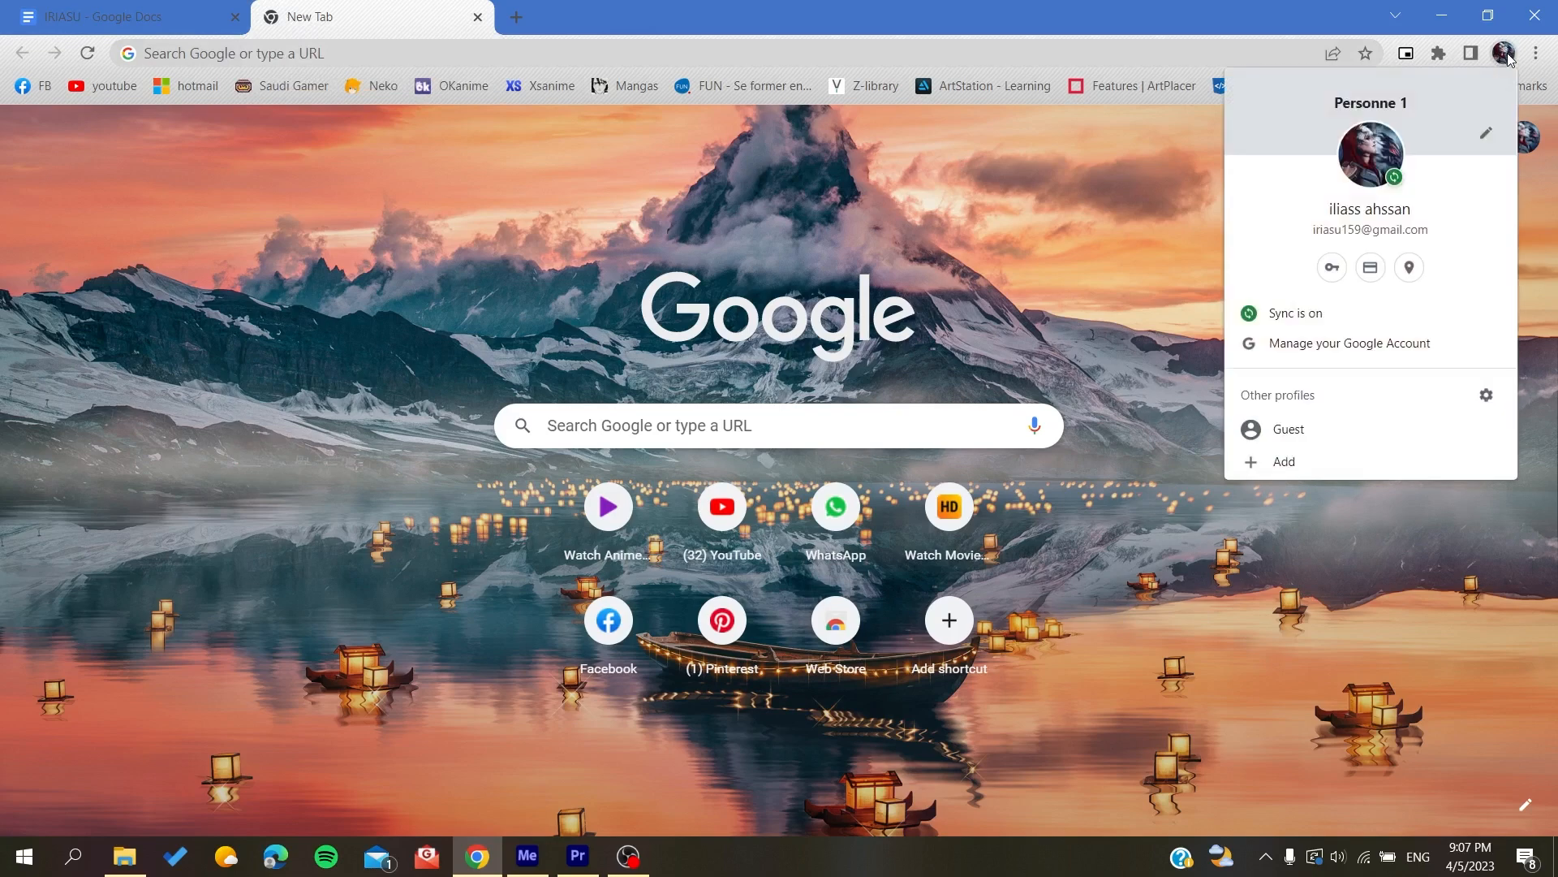
pyautogui.click(1350, 342)
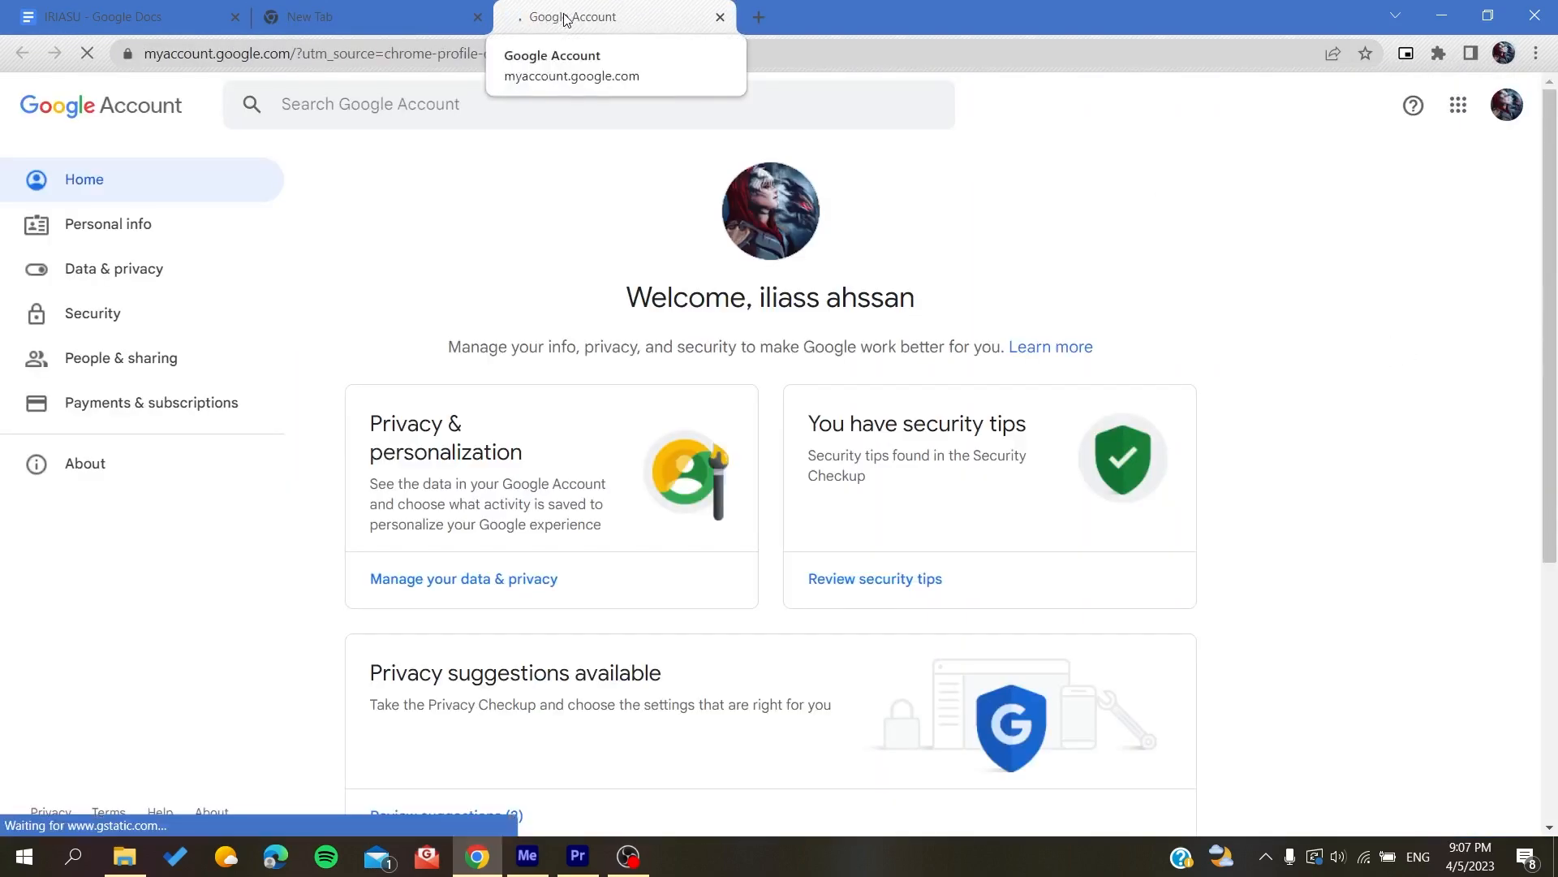
pyautogui.click(721, 16)
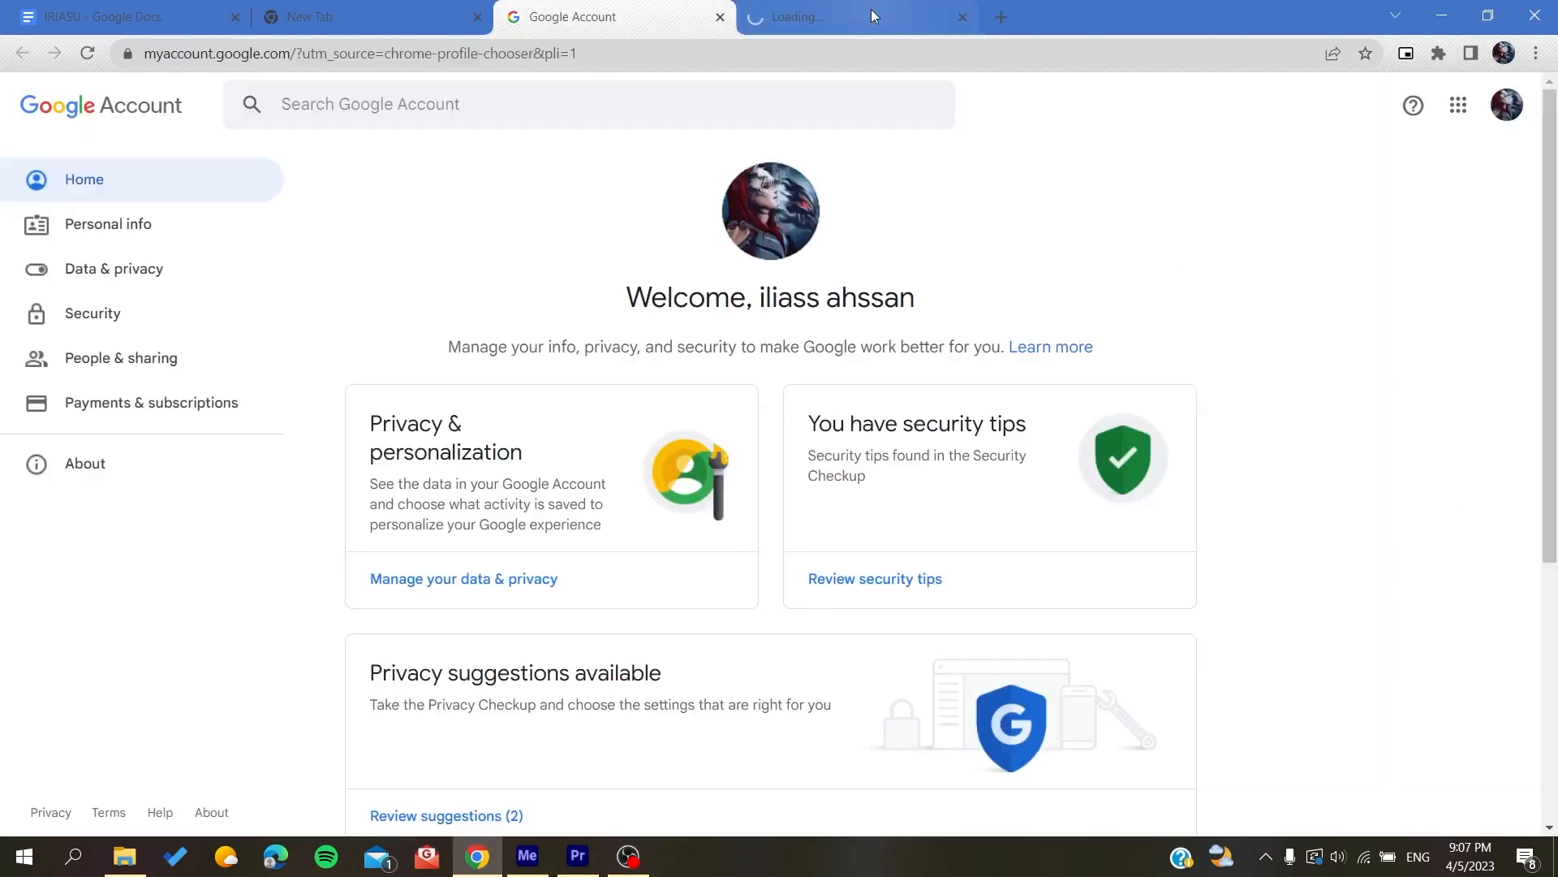
pyautogui.click(958, 16)
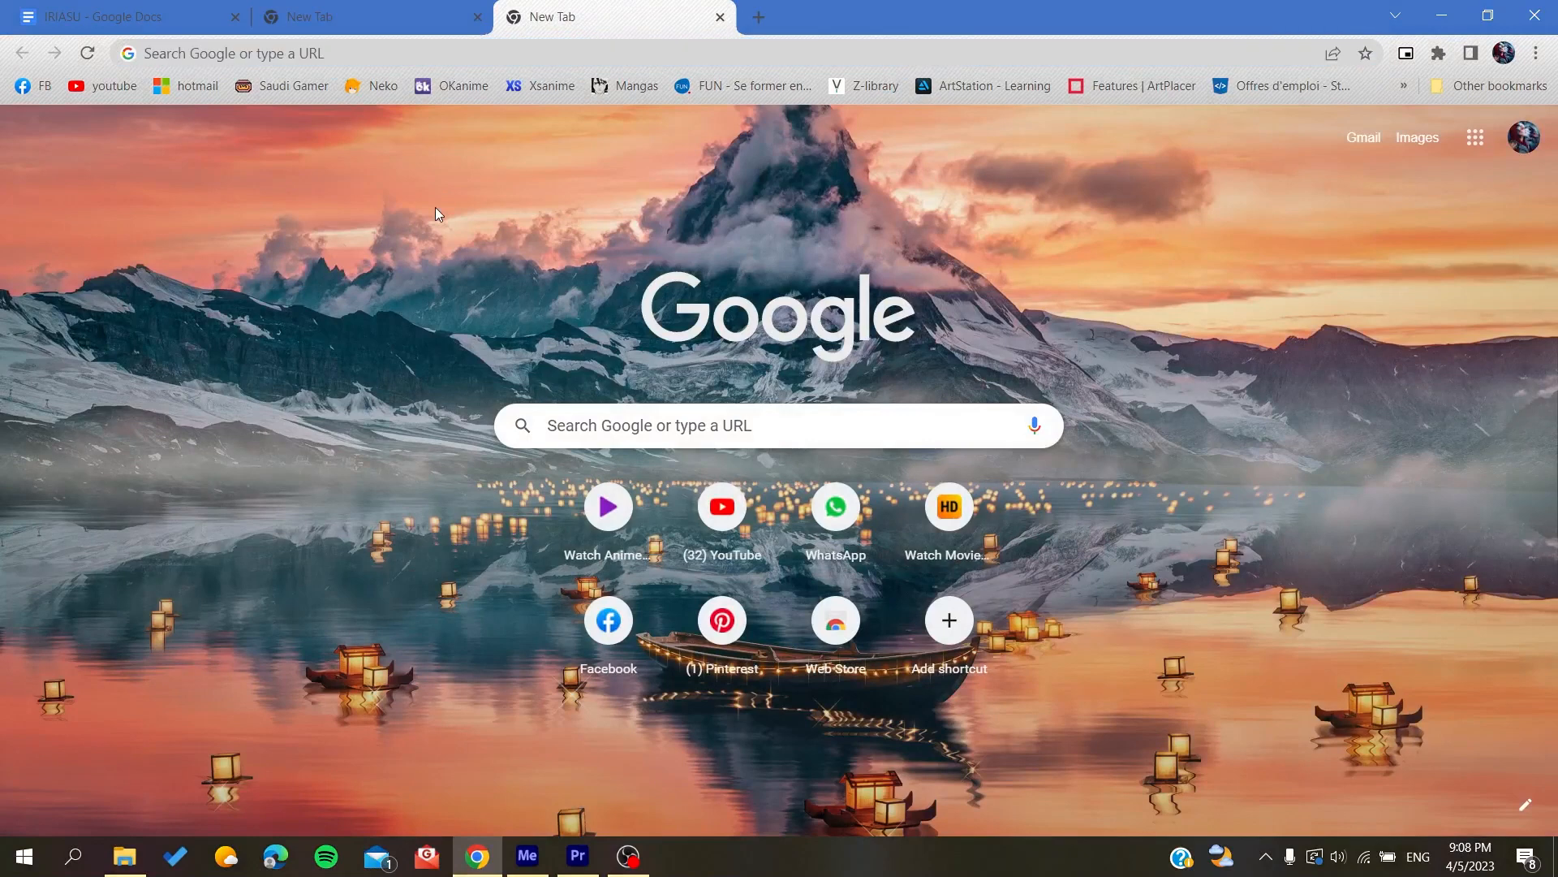
# Load the Google homepage by entering 'google' in the address bar.
pyautogui.click(239, 52)
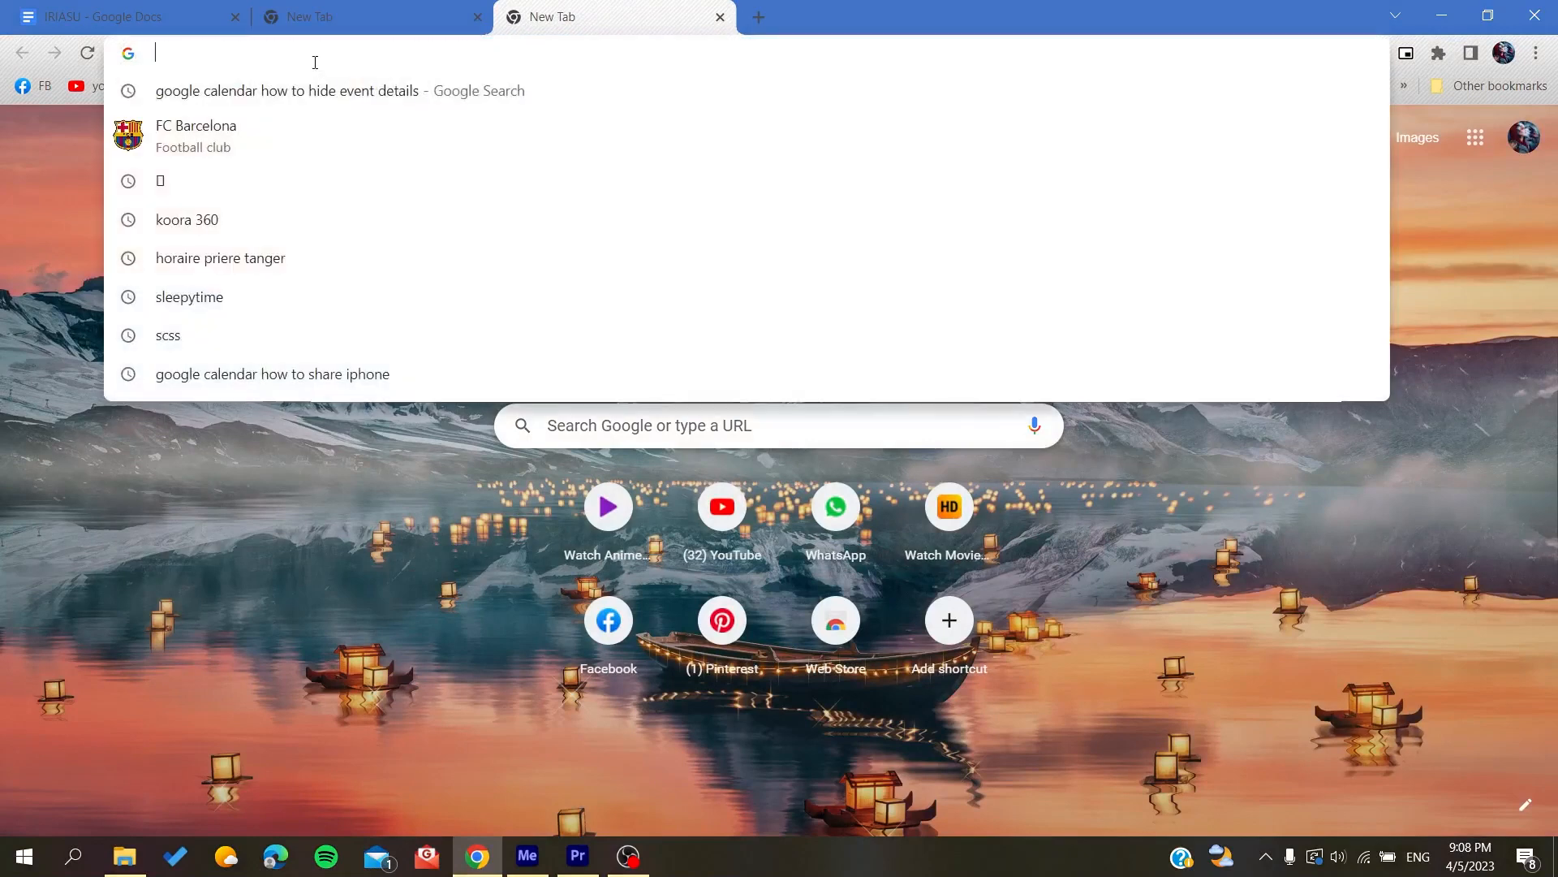
pyautogui.write('google.com')
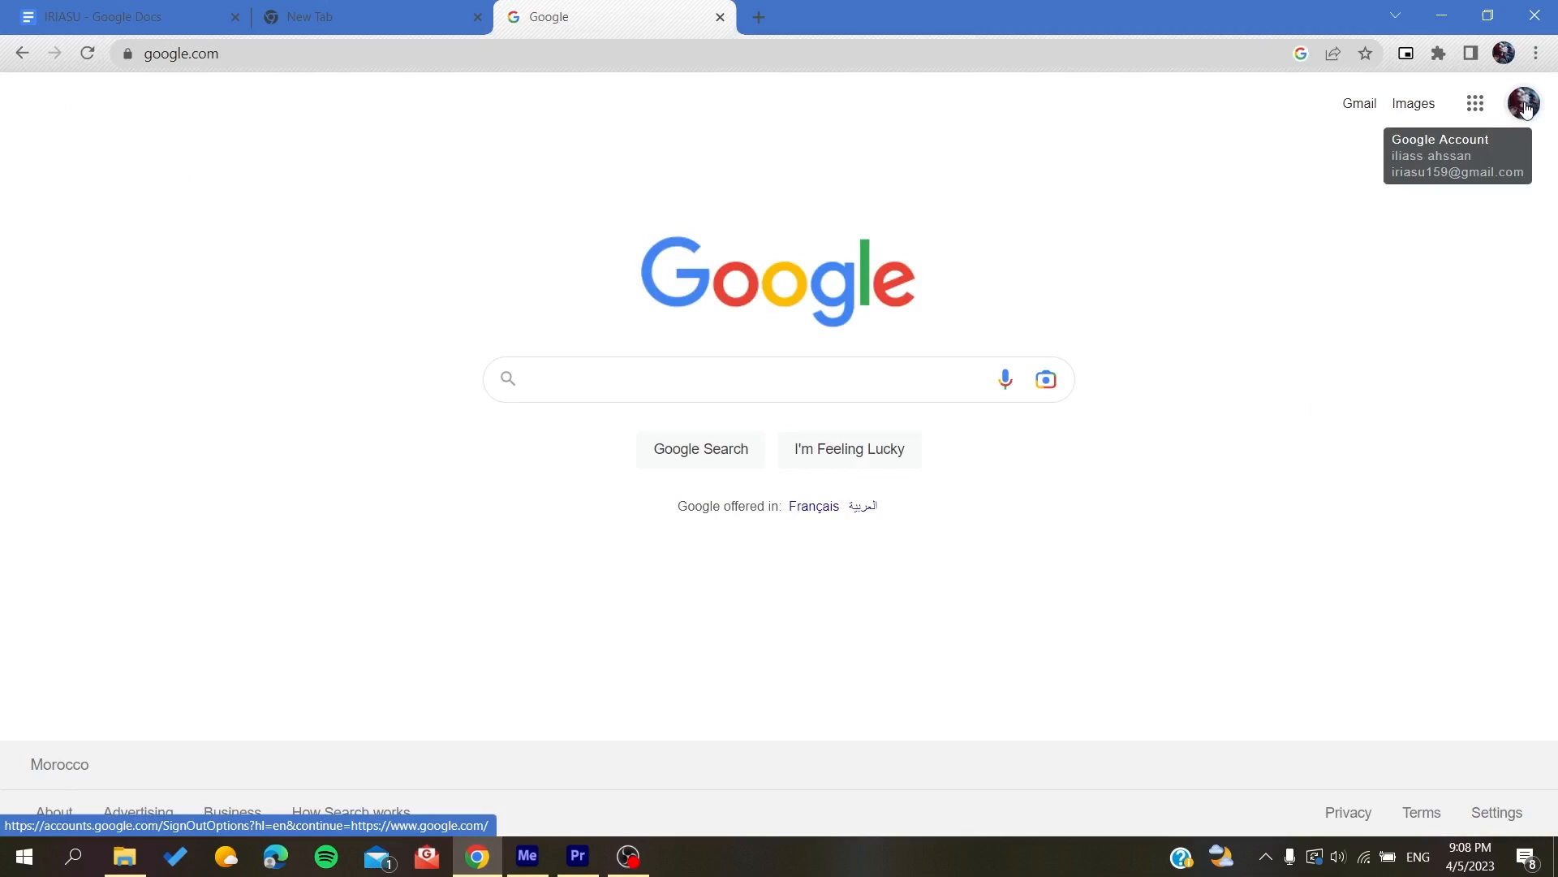
pyautogui.click(778, 378)
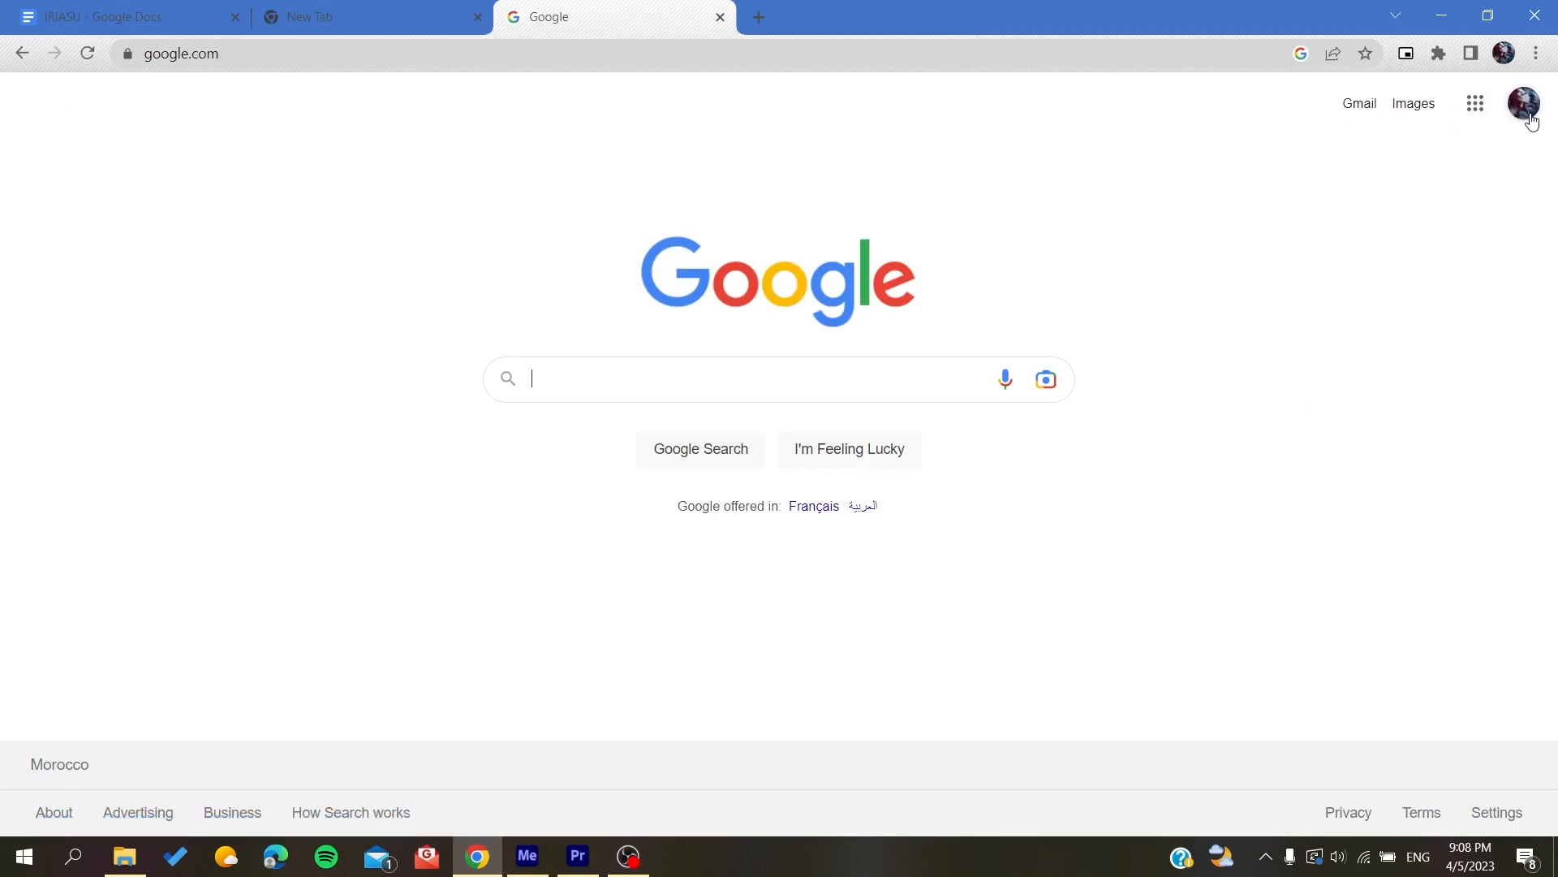
pyautogui.moveTo(1523, 103)
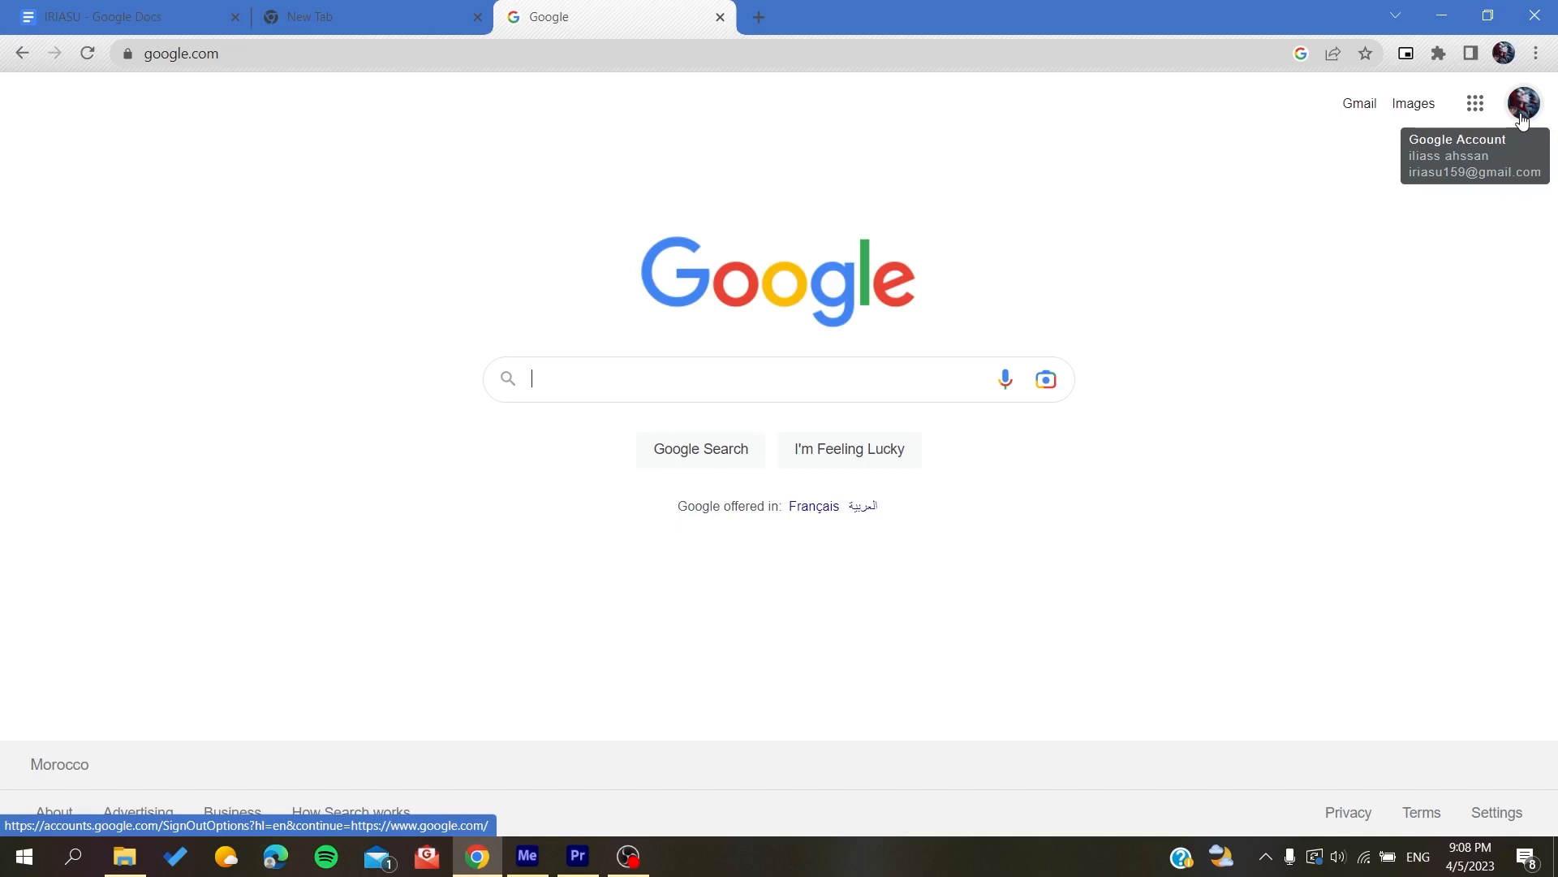
# Launch Google Calendar from the Google apps grid.
pyautogui.click(1522, 104)
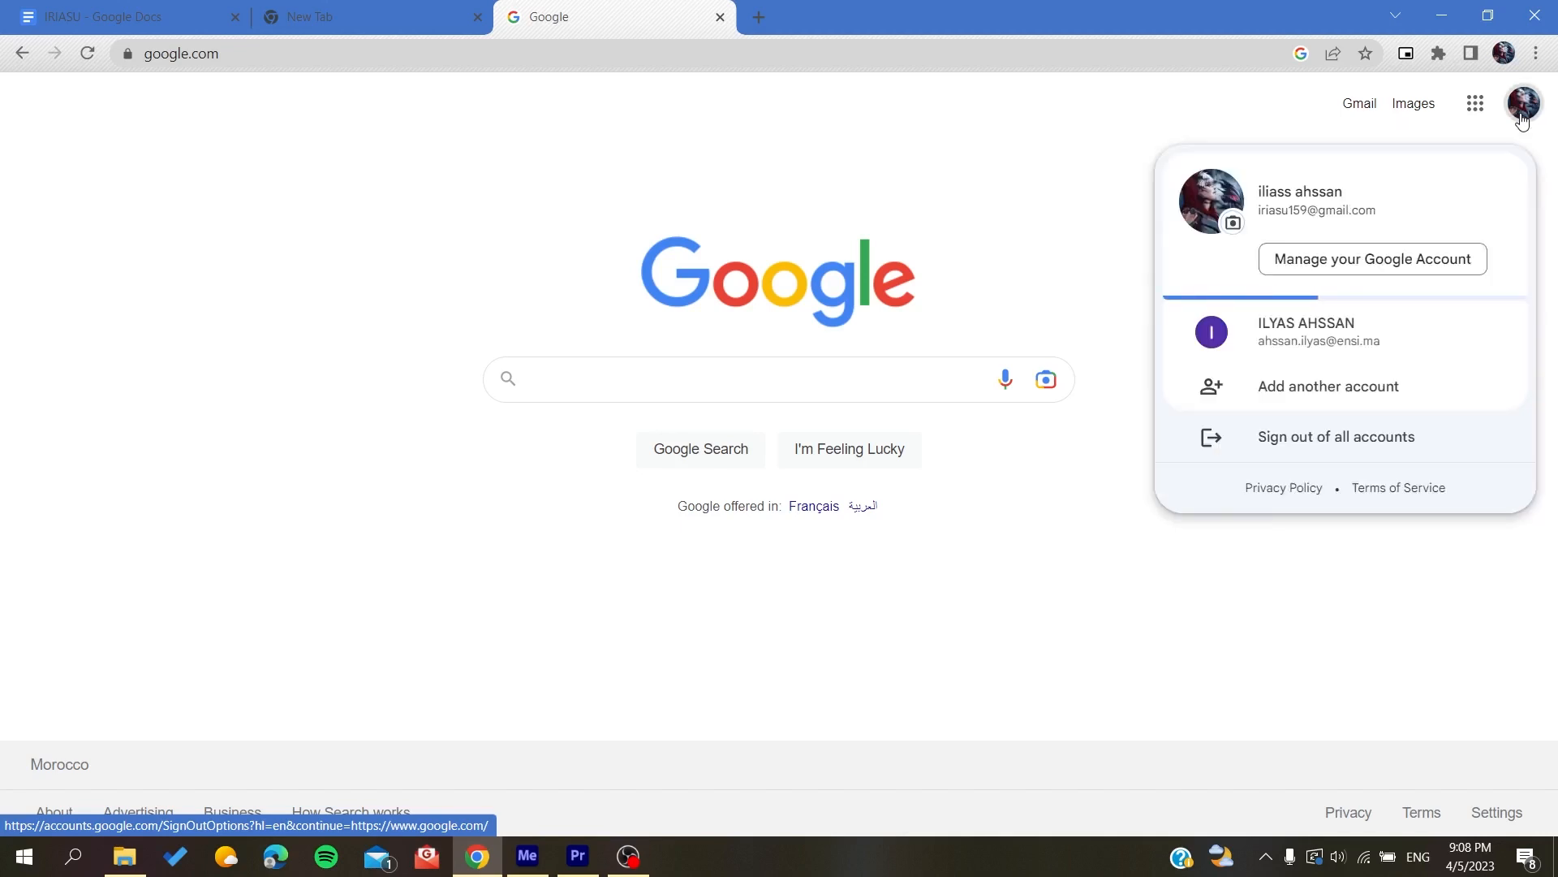
pyautogui.click(1476, 104)
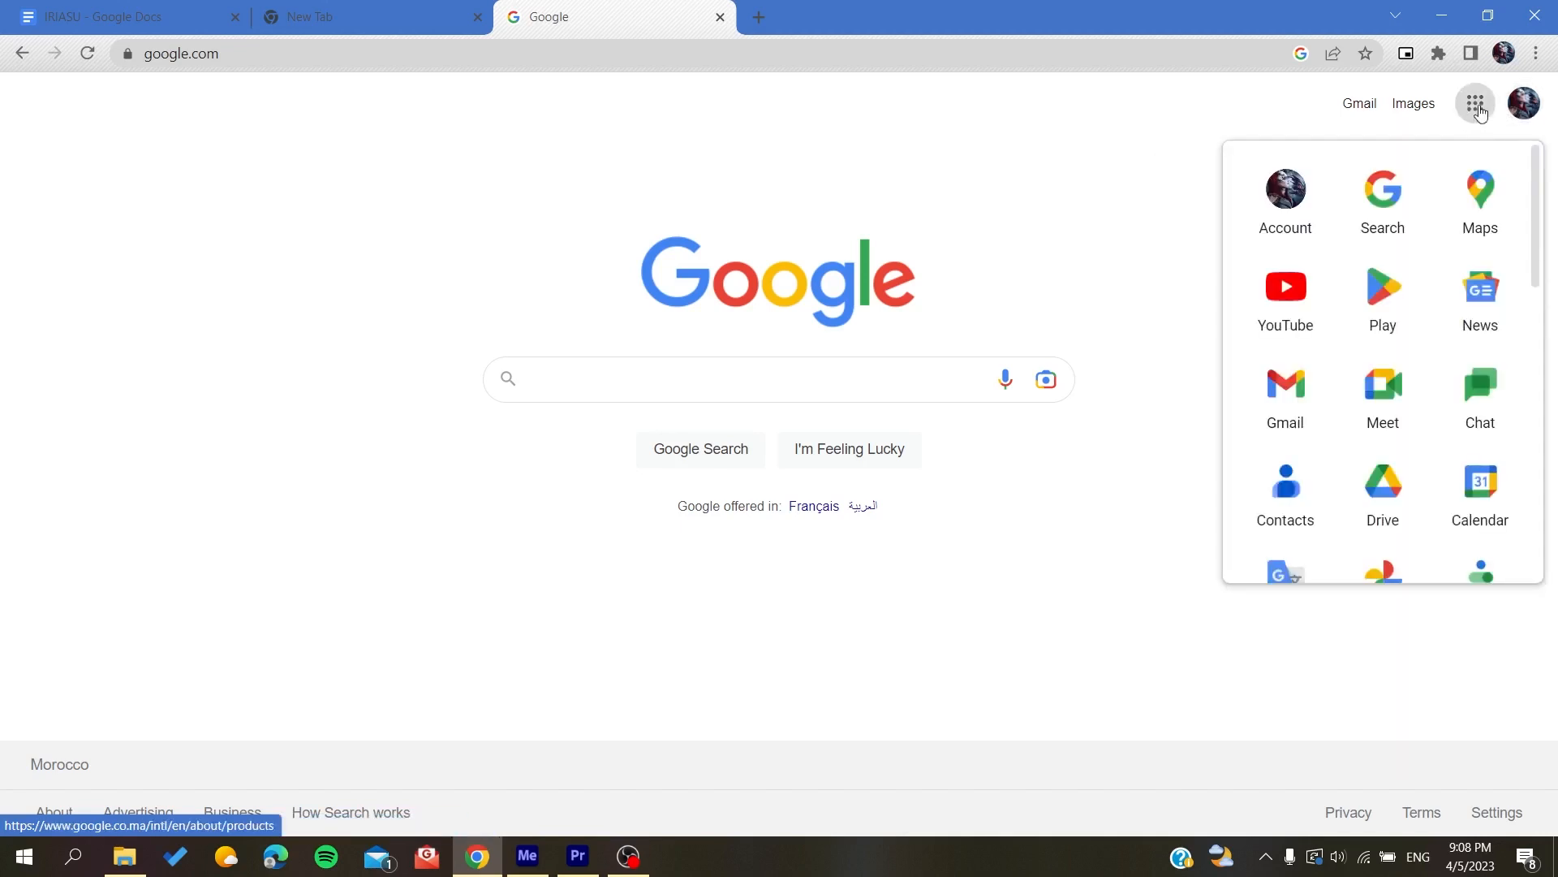
pyautogui.click(1479, 492)
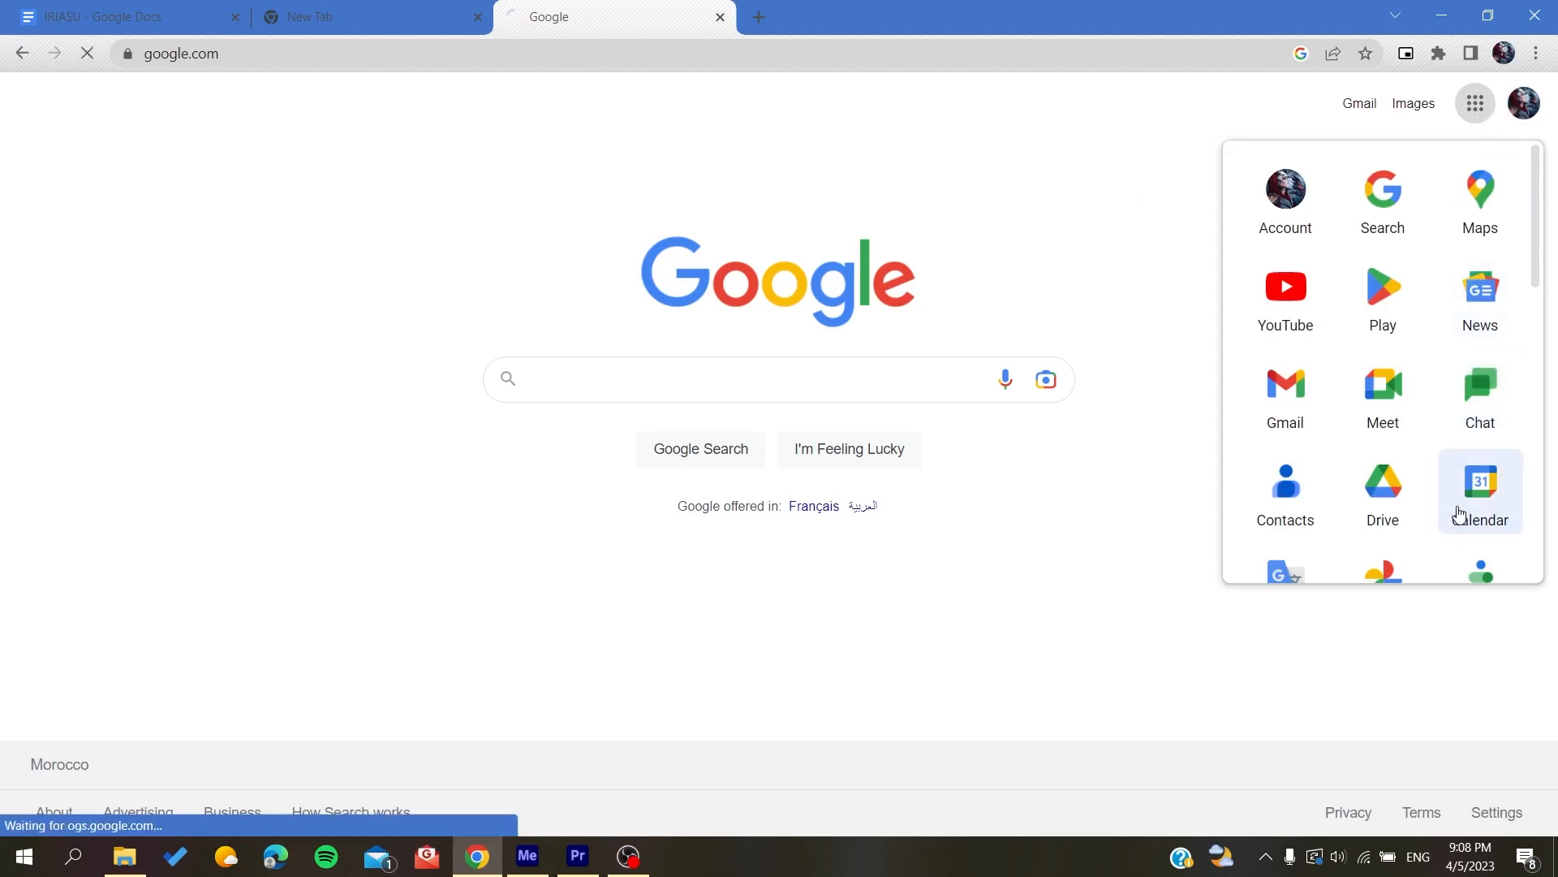
# Load Google Calendar in the July 2023 month view.
pyautogui.click(1479, 485)
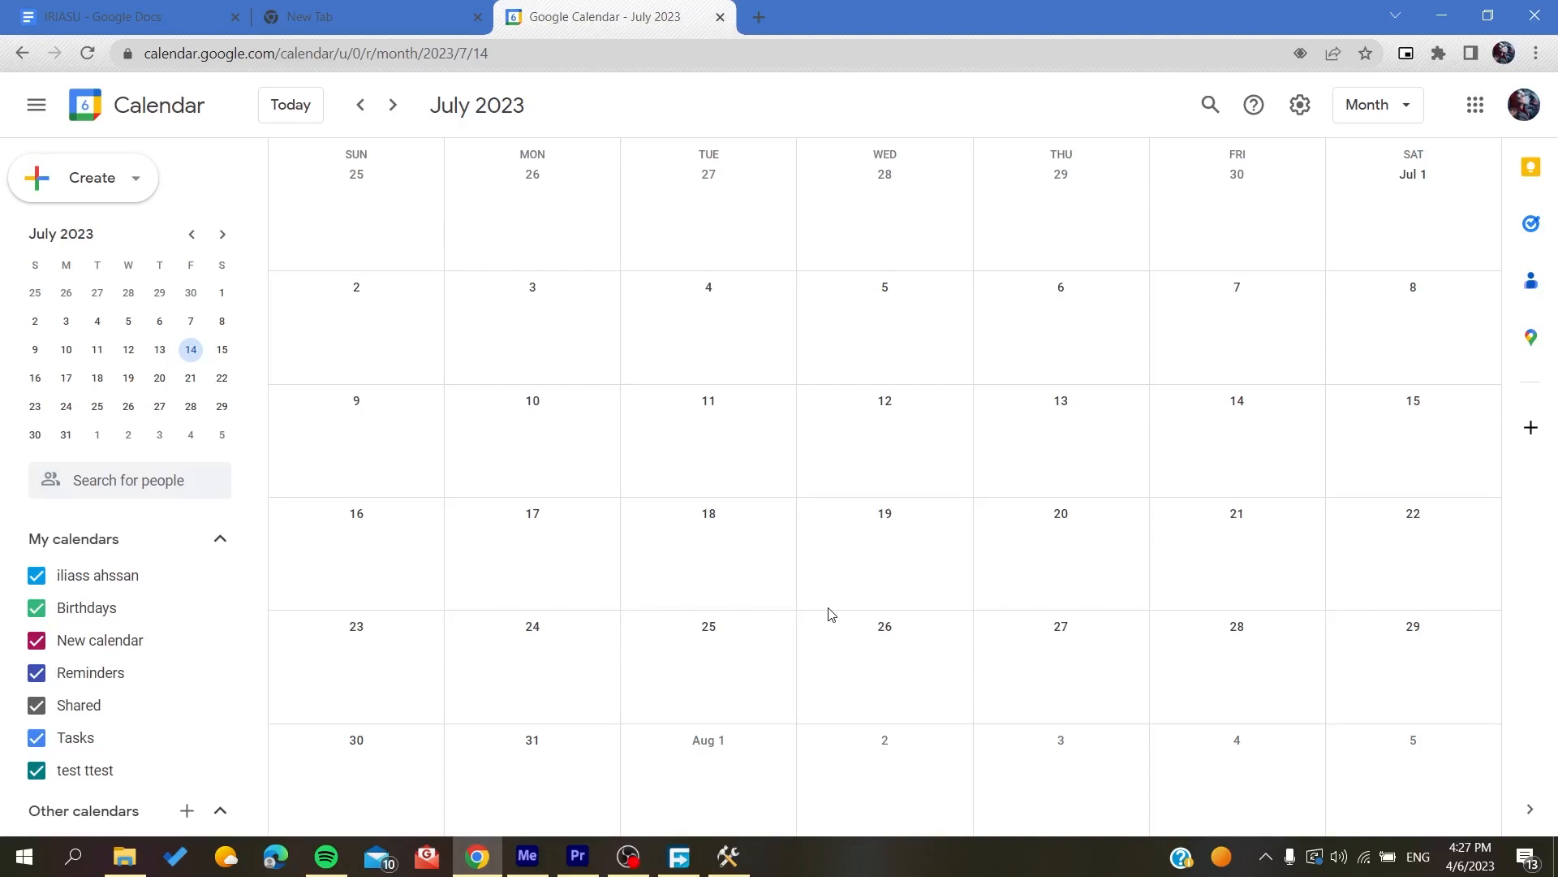
pyautogui.moveTo(1406, 524)
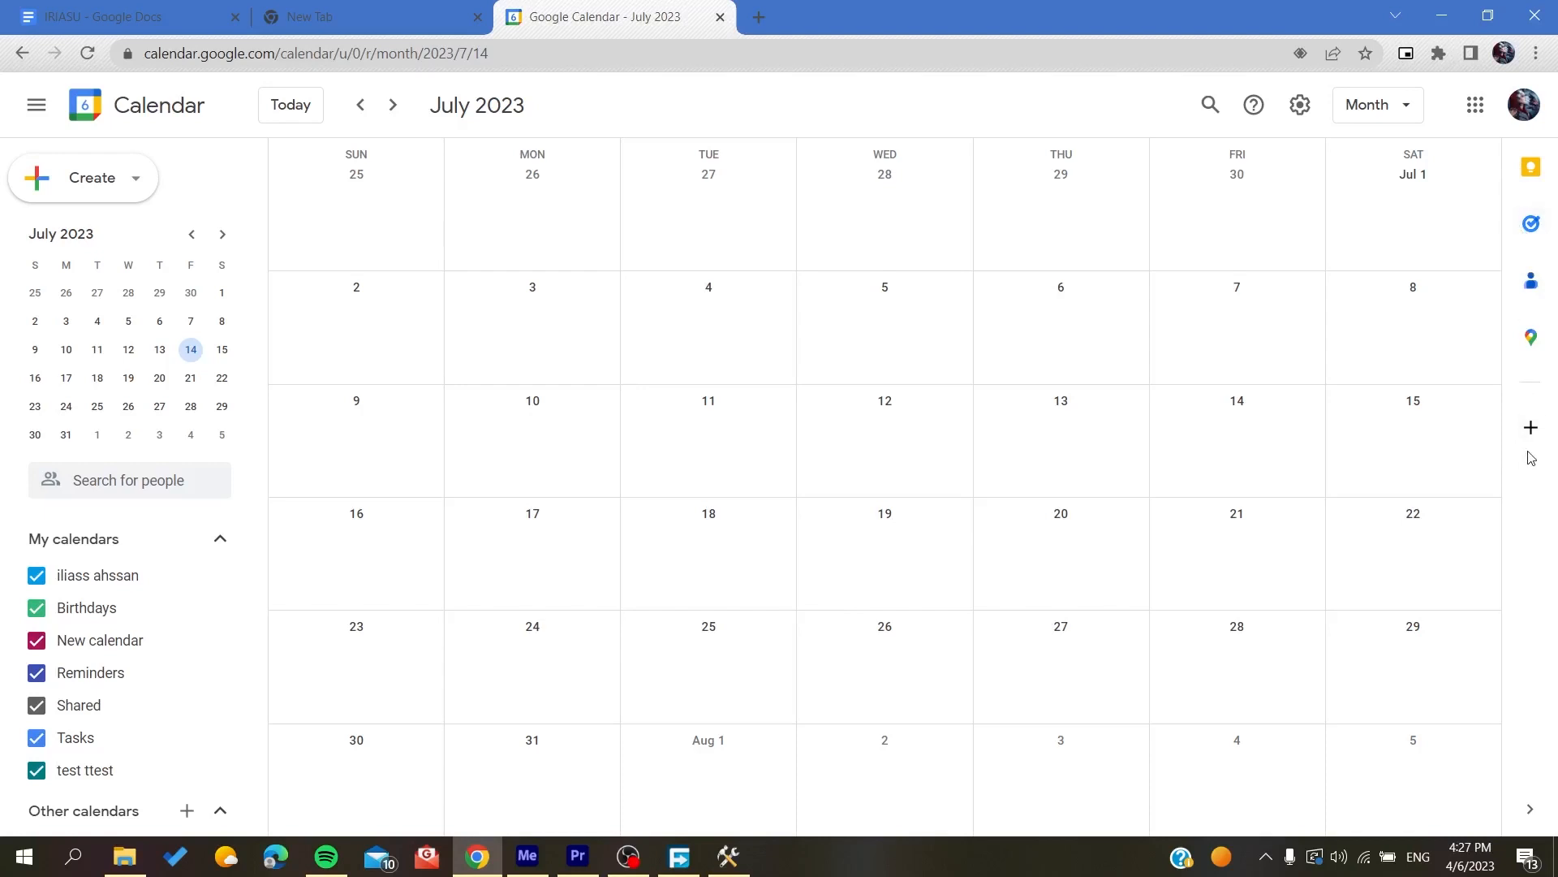
pyautogui.moveTo(1529, 428)
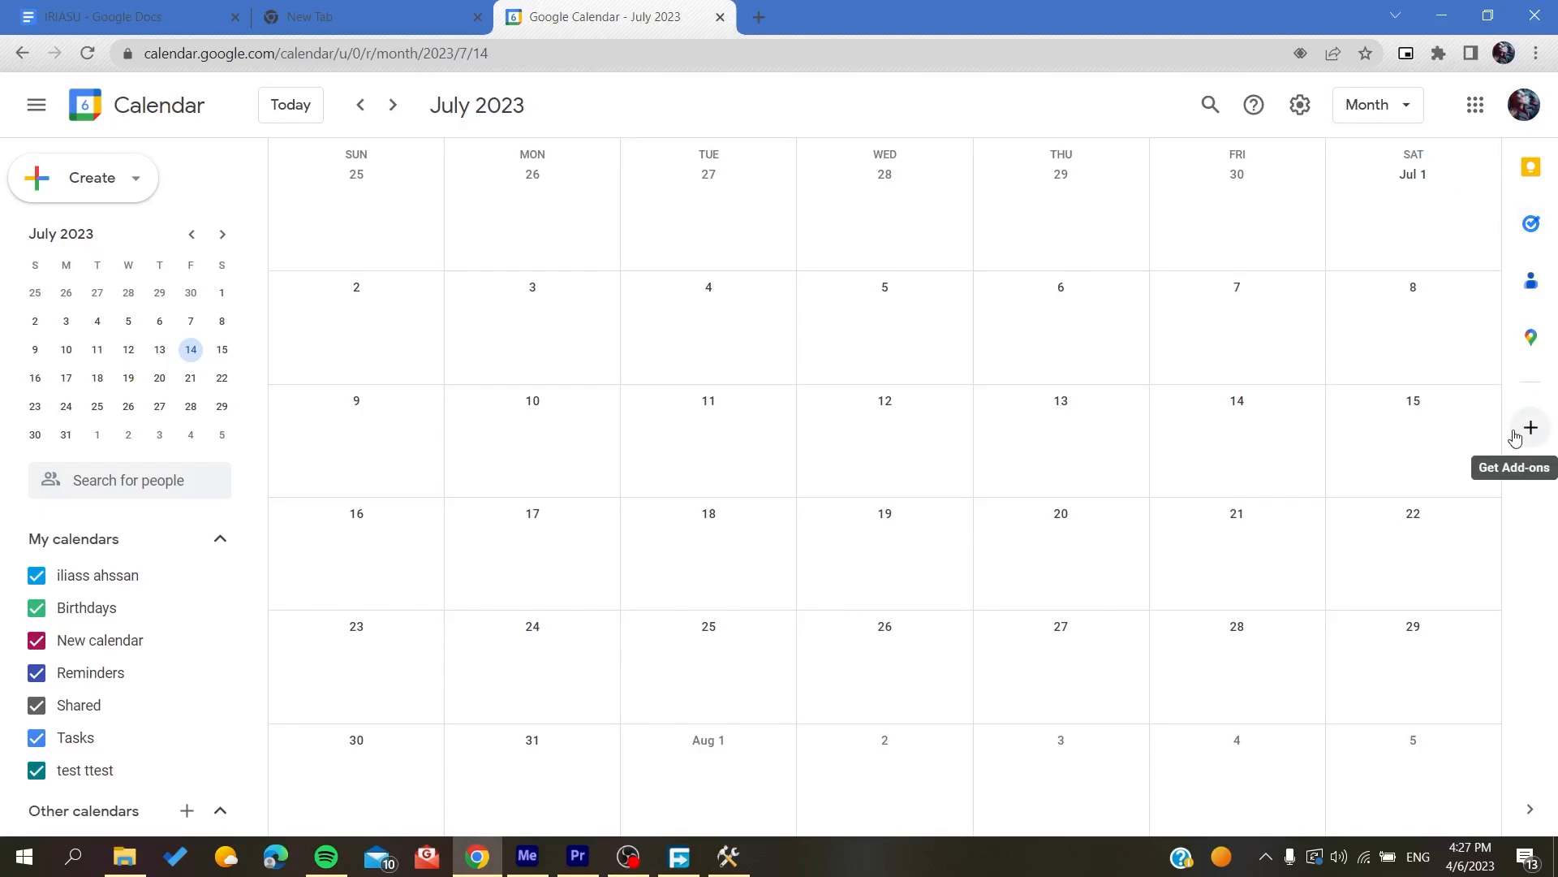
# Search the Workspace Marketplace for the GCalExtras add-on.
pyautogui.click(1529, 427)
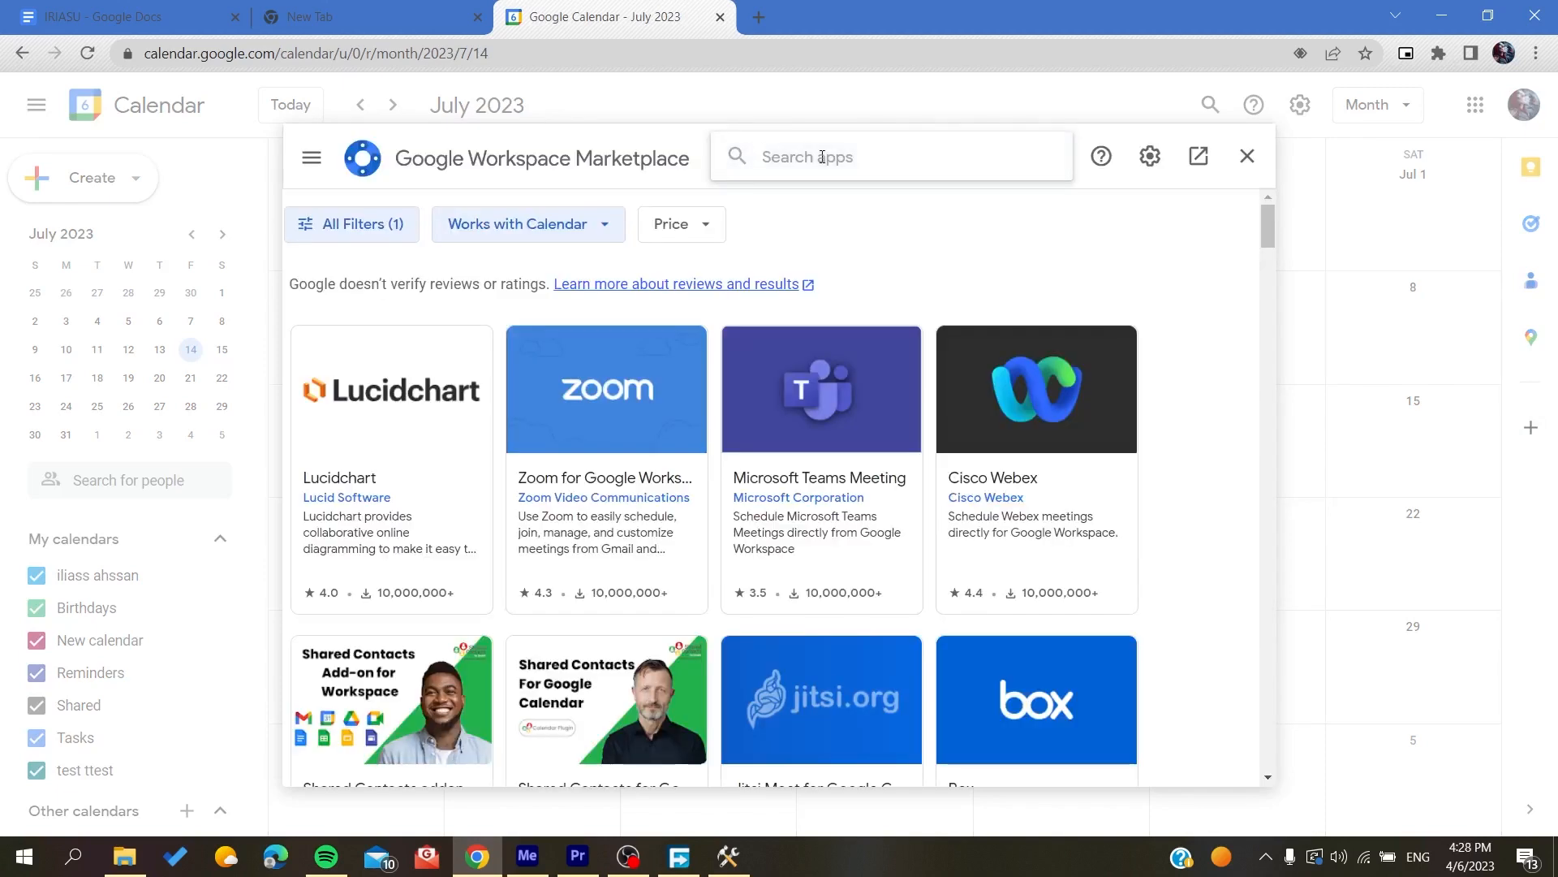
pyautogui.write('GCalExtras')
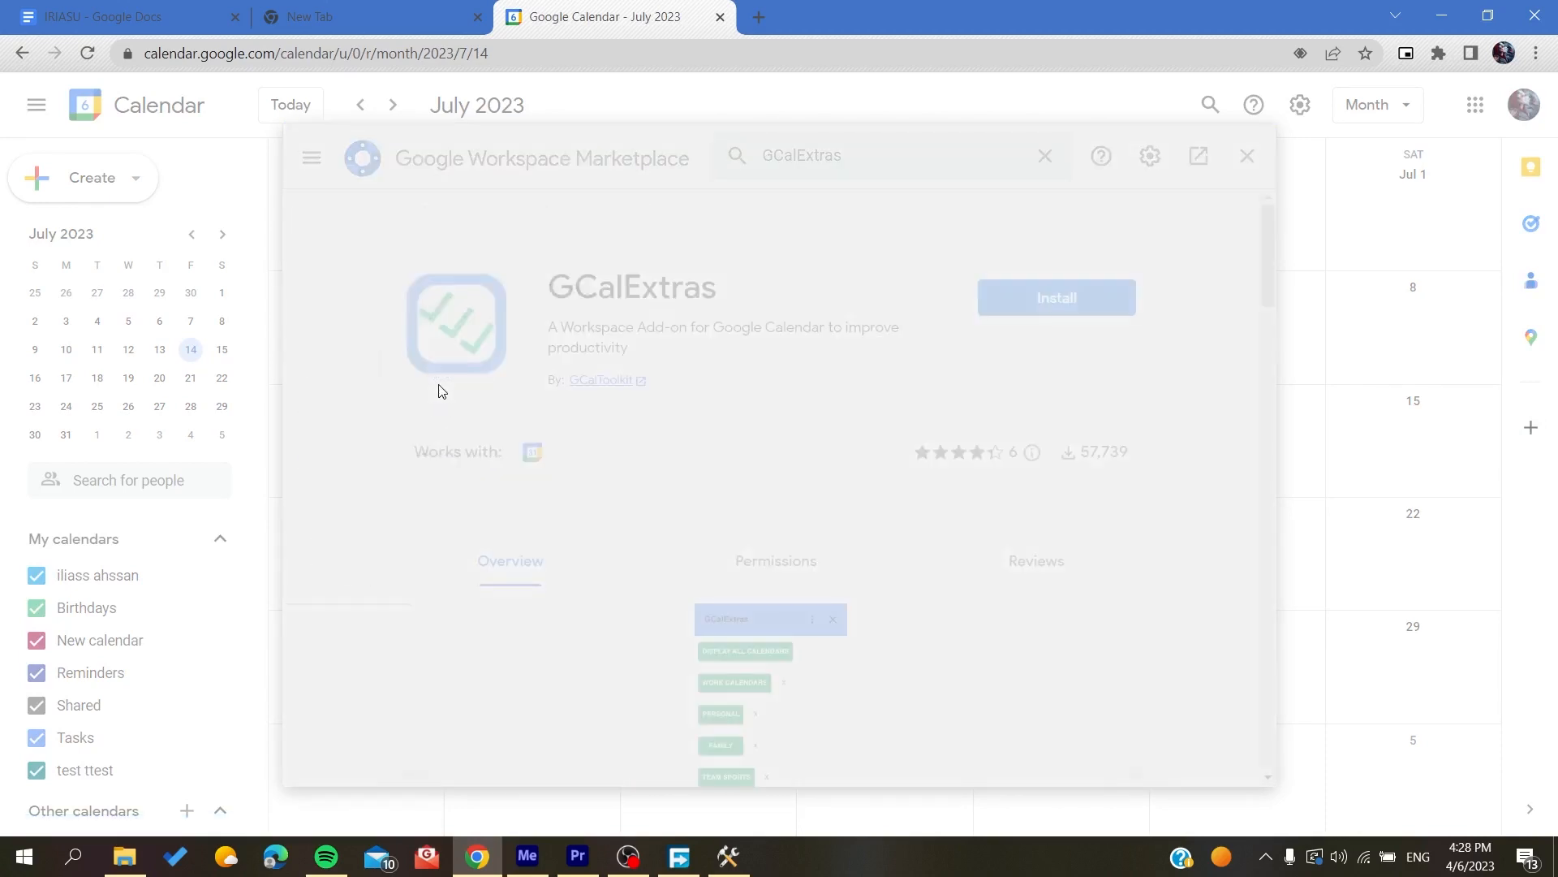
# Install GCalExtras for the personal account and allow its requested permissions.
pyautogui.click(1055, 297)
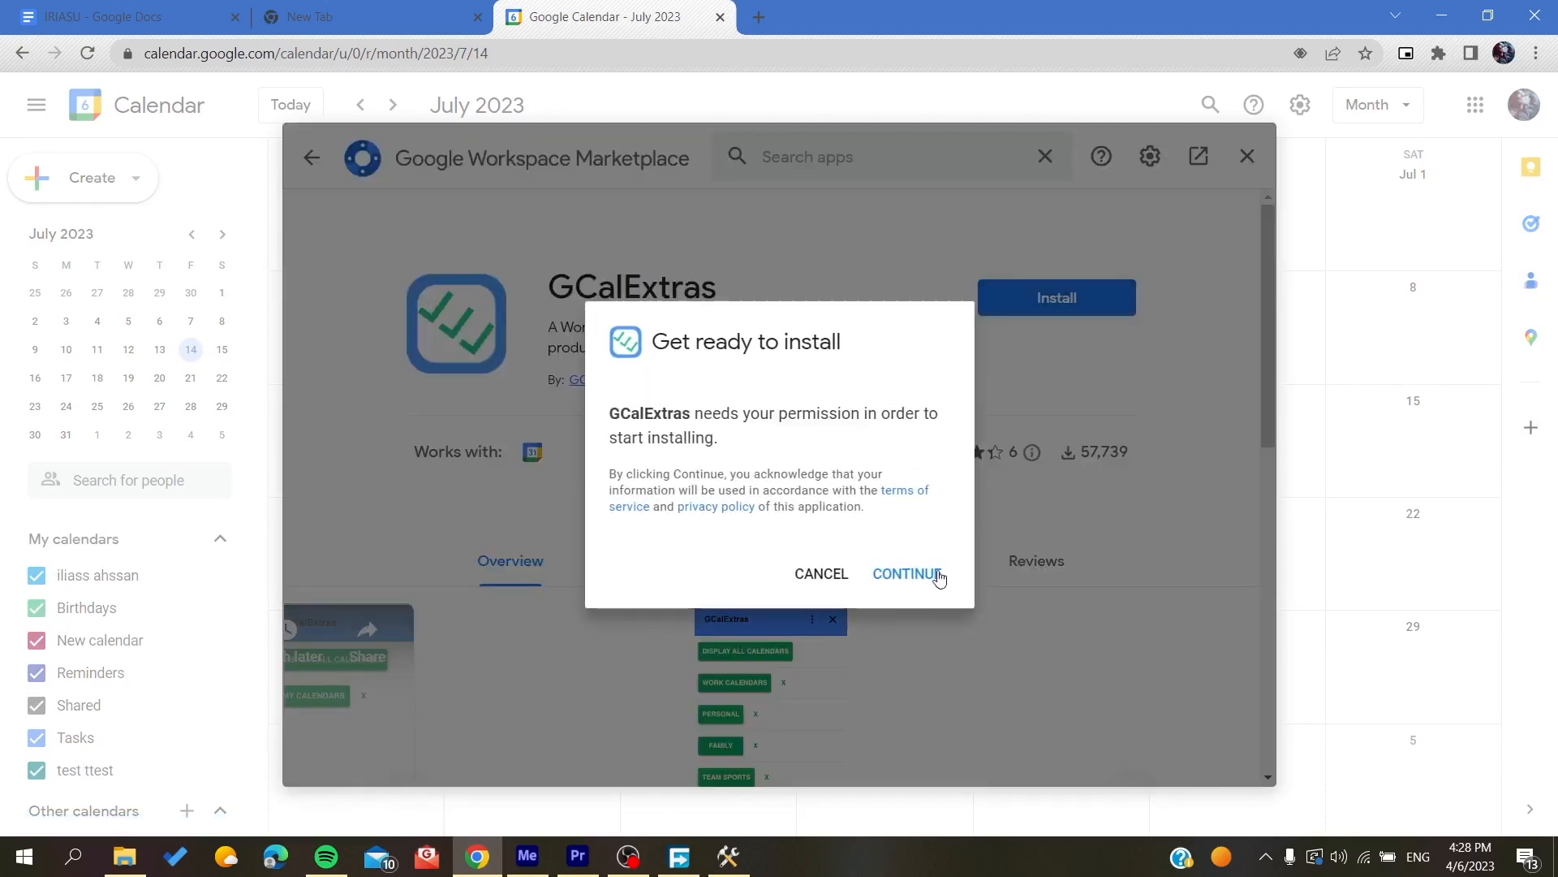
pyautogui.click(904, 573)
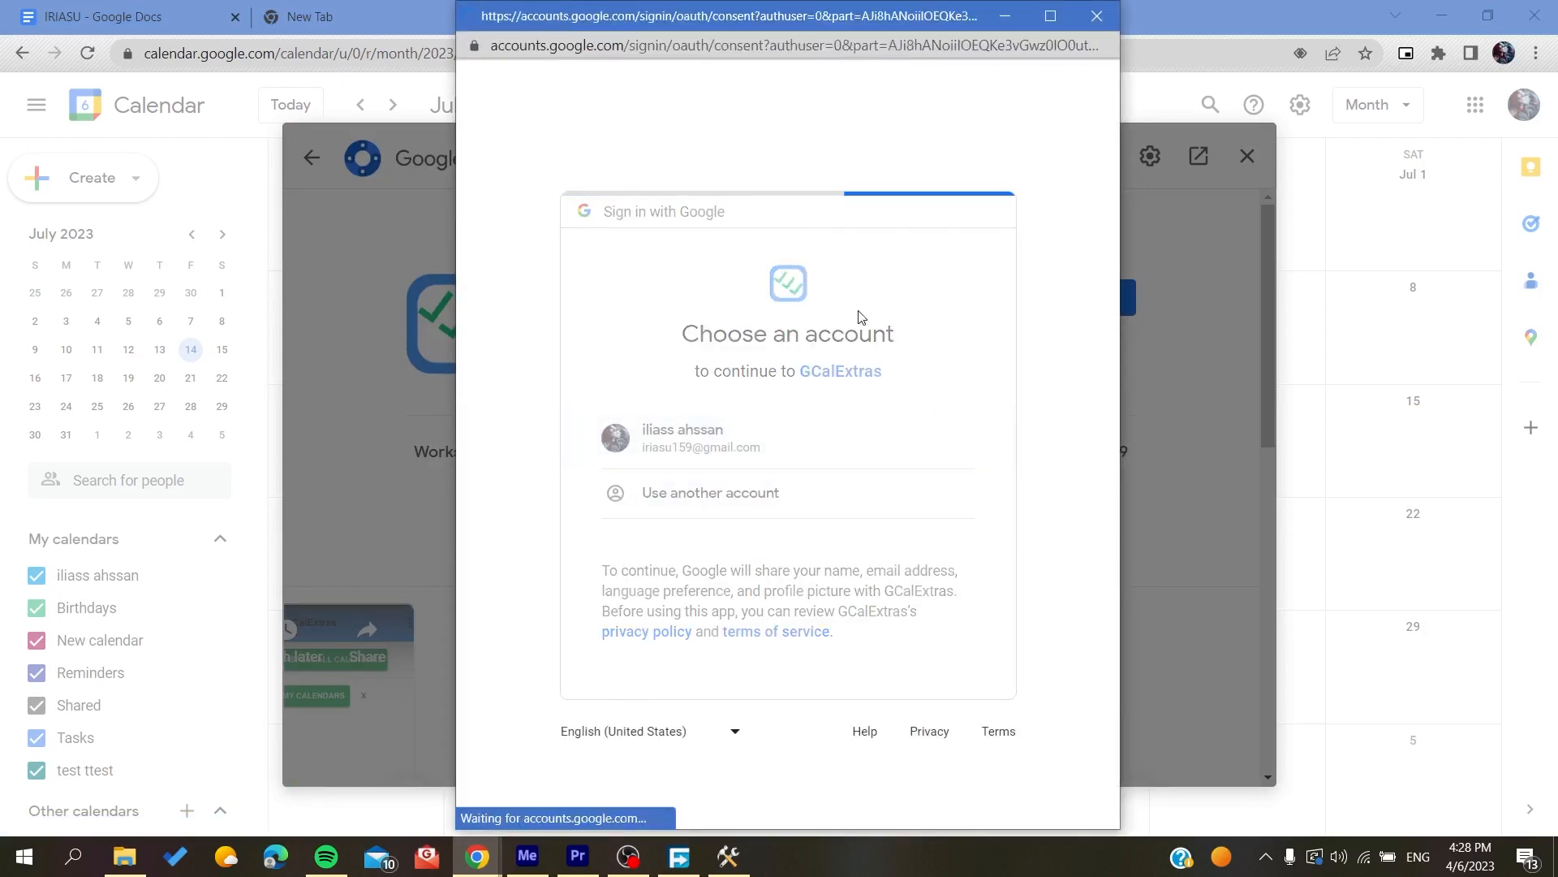
pyautogui.click(699, 437)
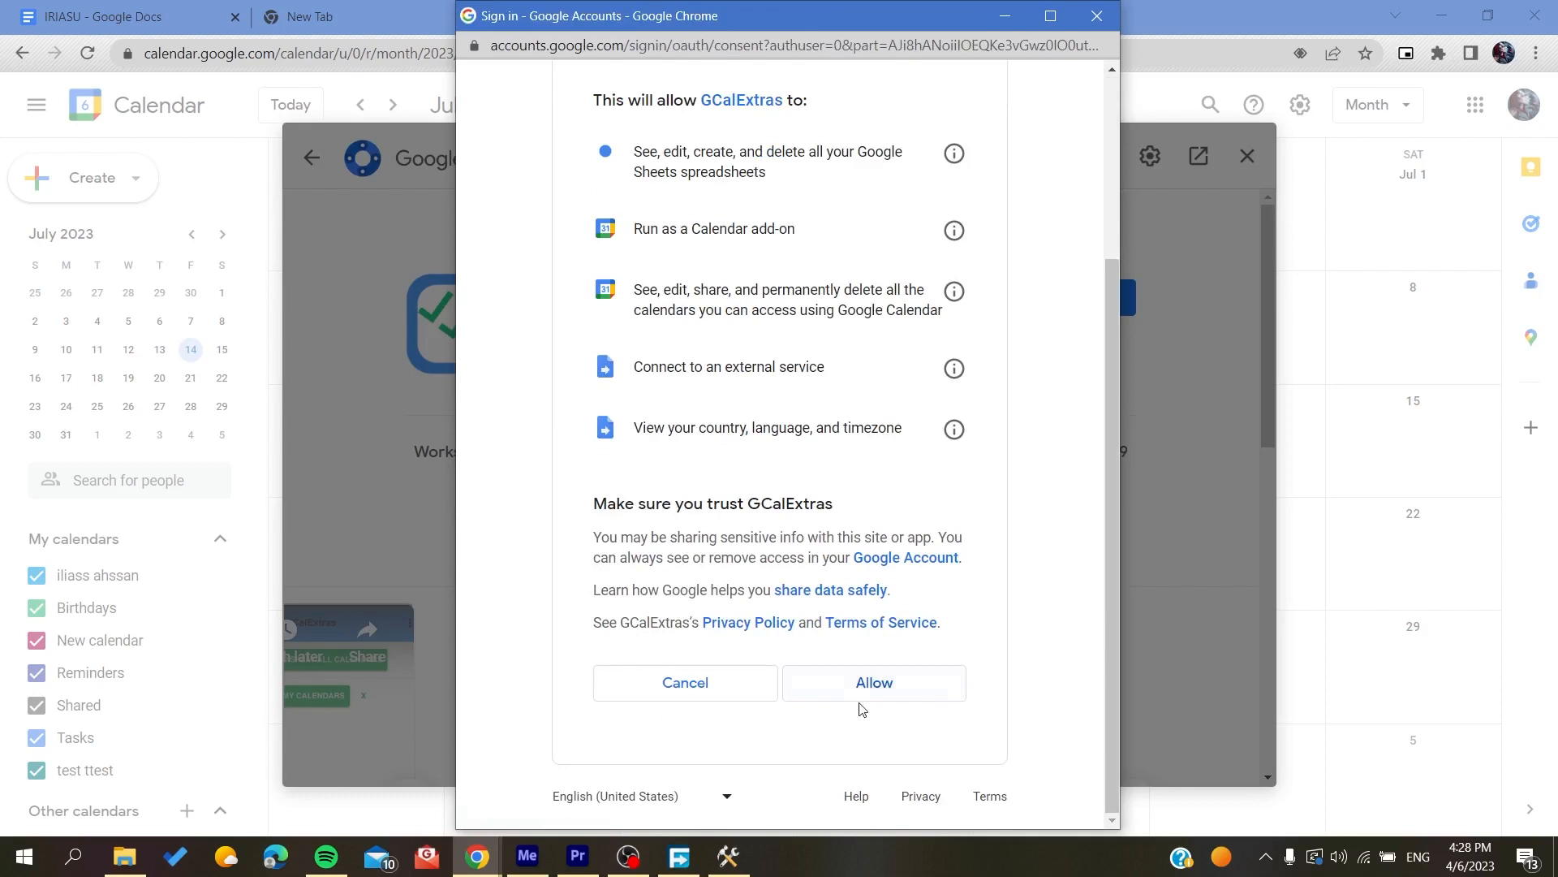
pyautogui.click(870, 682)
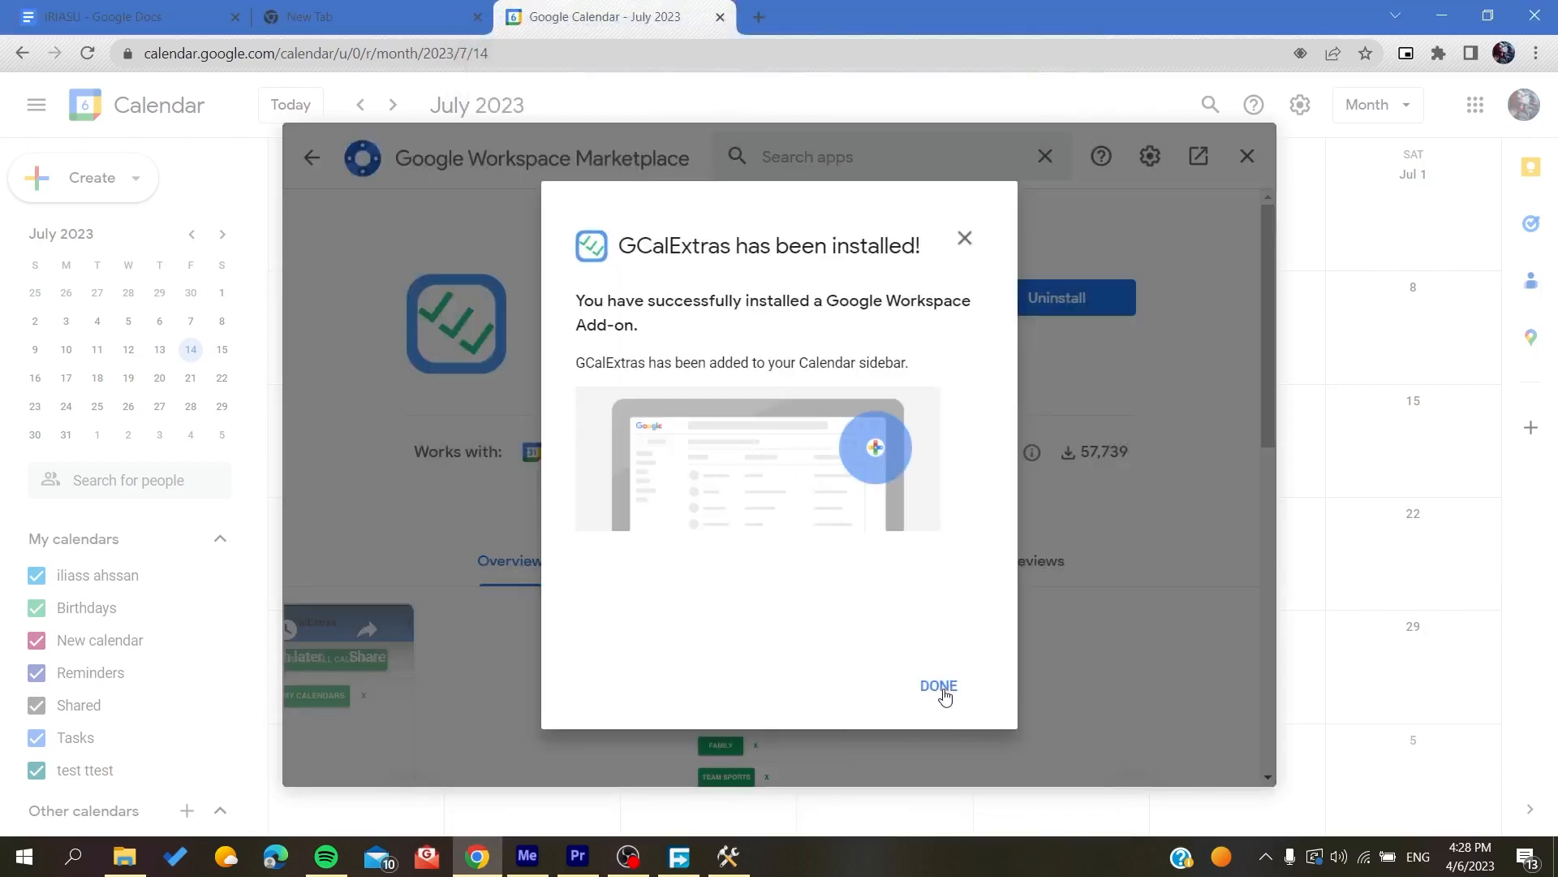
pyautogui.click(937, 685)
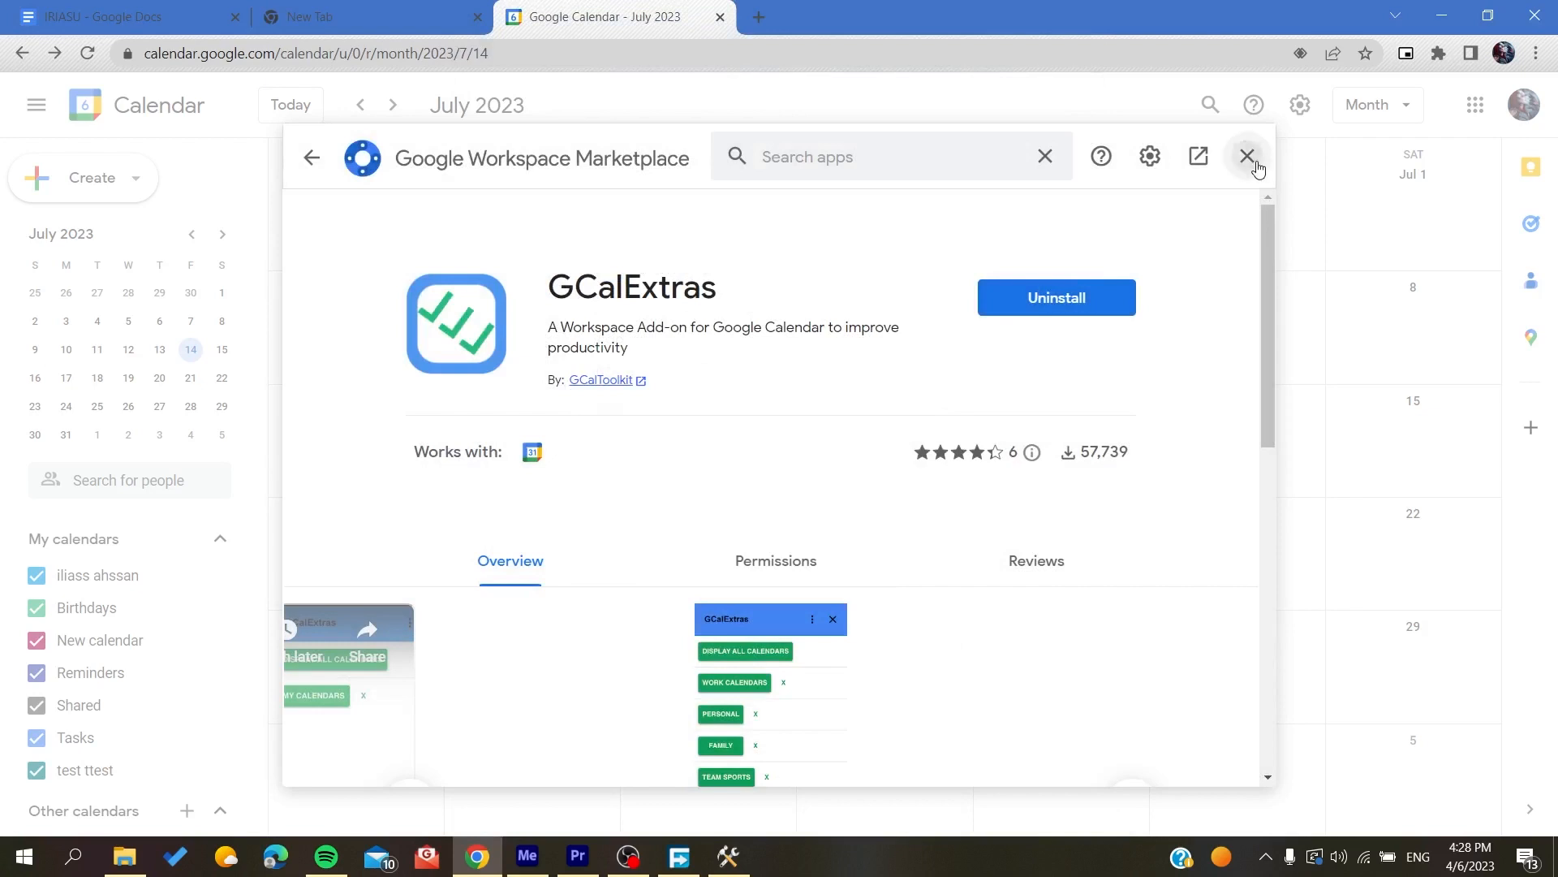
# Leave the Marketplace and show the GCalExtras side panel.
pyautogui.click(1255, 156)
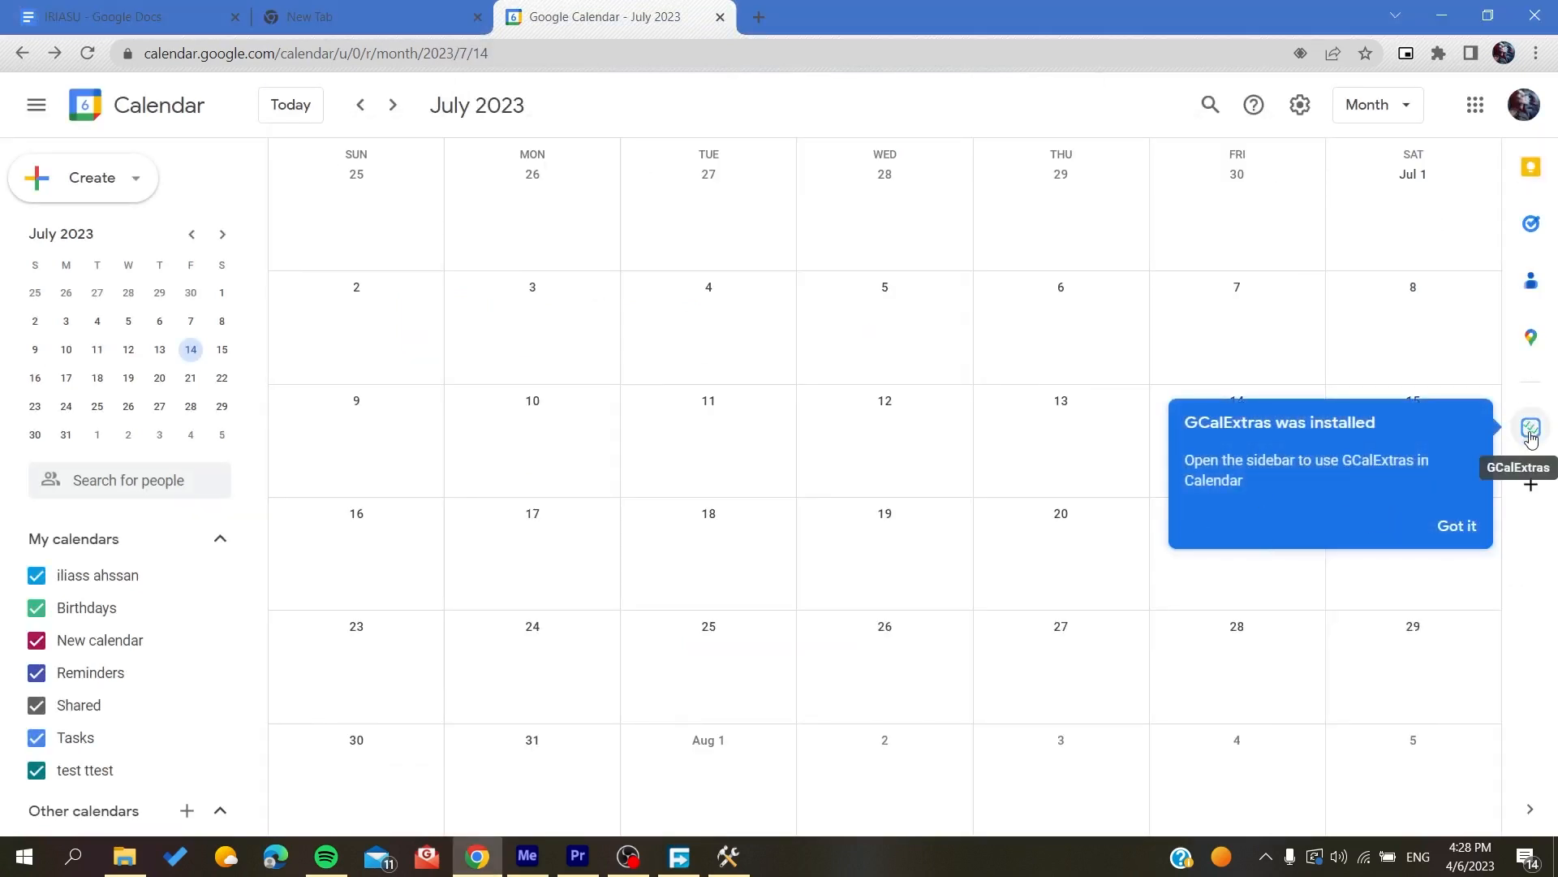
pyautogui.click(1530, 429)
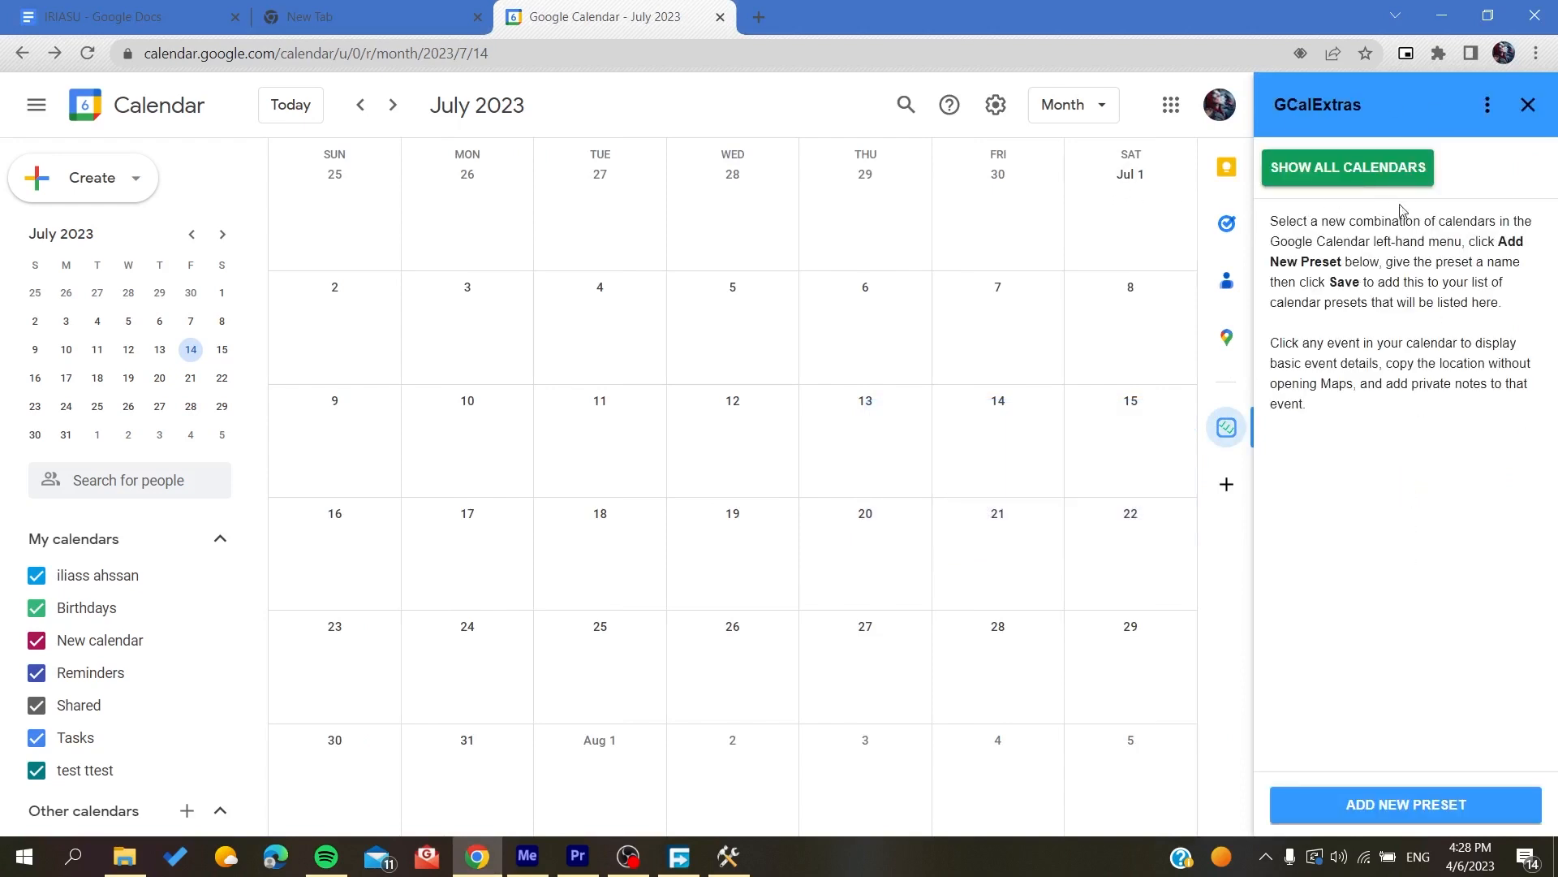
# Show October 2024 with only the personal calendar and New calendar enabled.
pyautogui.click(1348, 167)
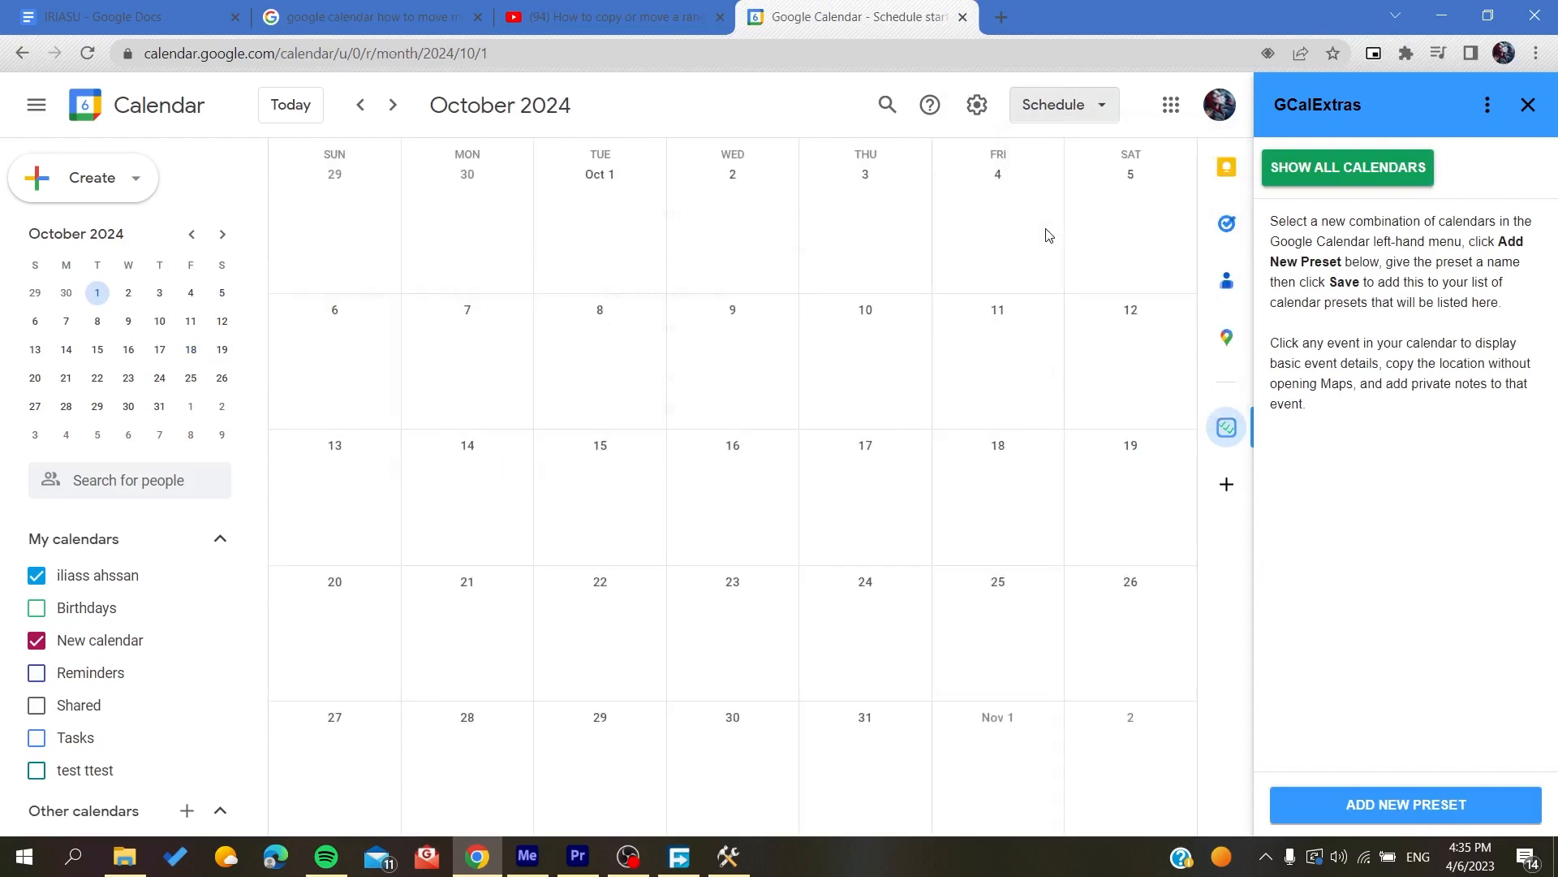
# Save untitled quick events on October 8, 9 and 10, 2024.
pyautogui.click(1060, 104)
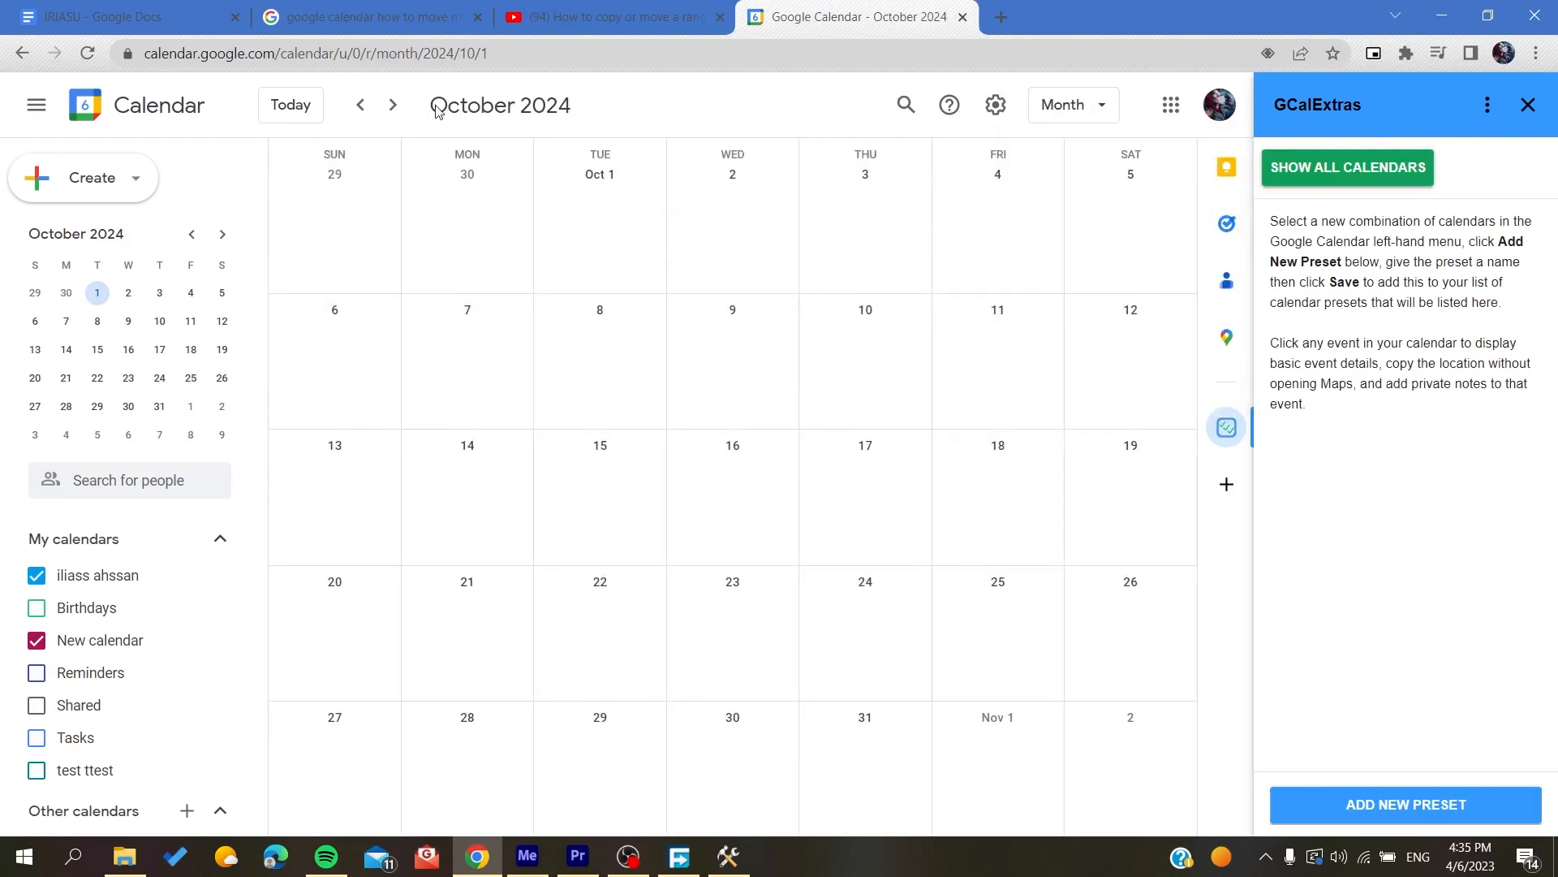
pyautogui.moveTo(581, 168)
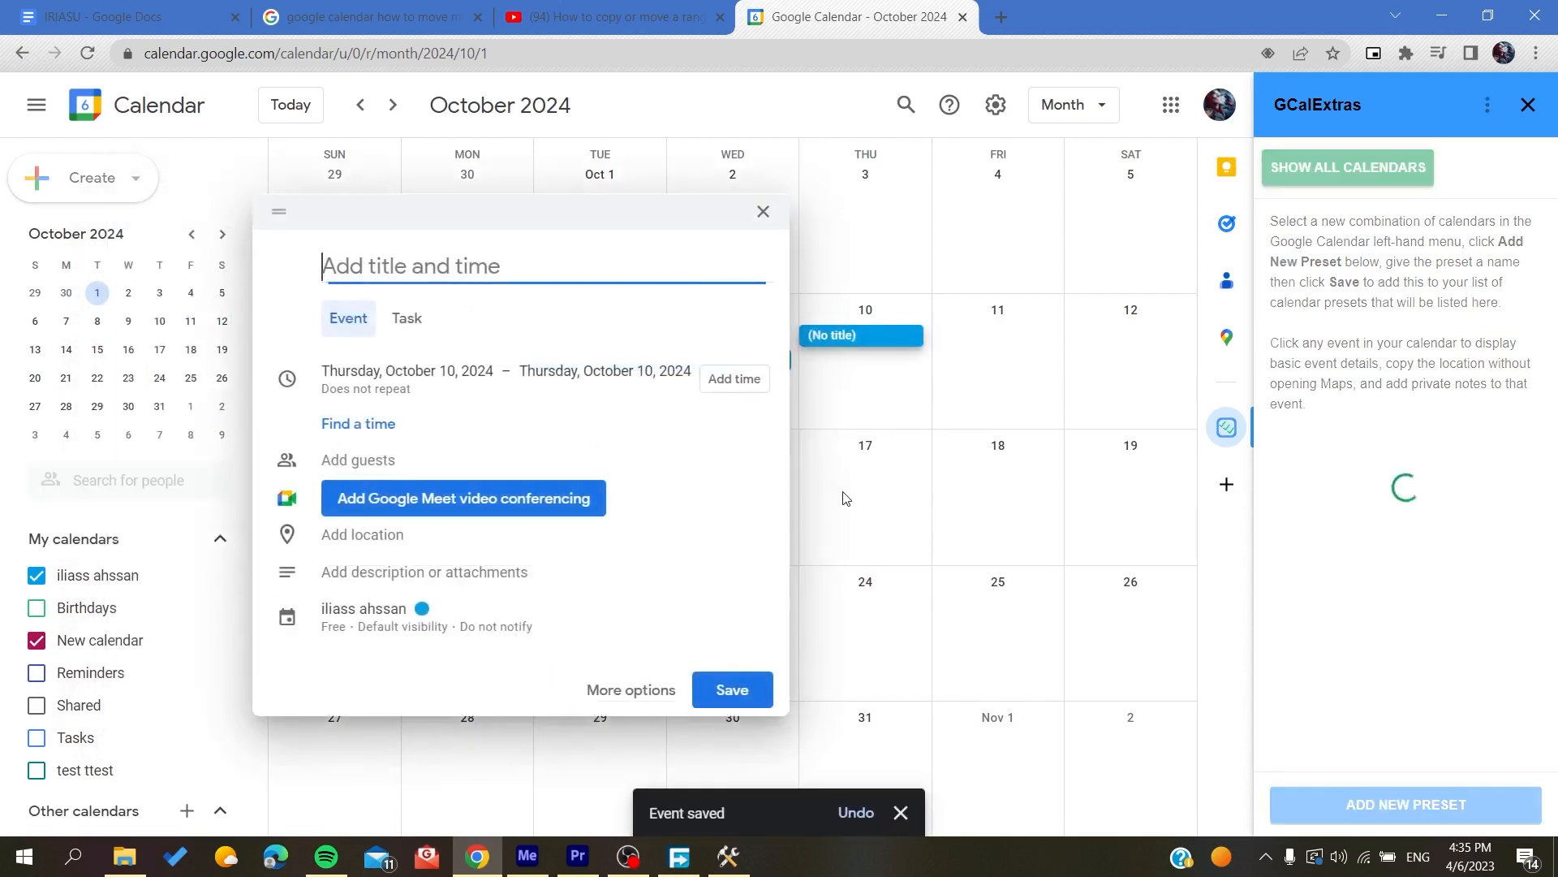
pyautogui.click(763, 211)
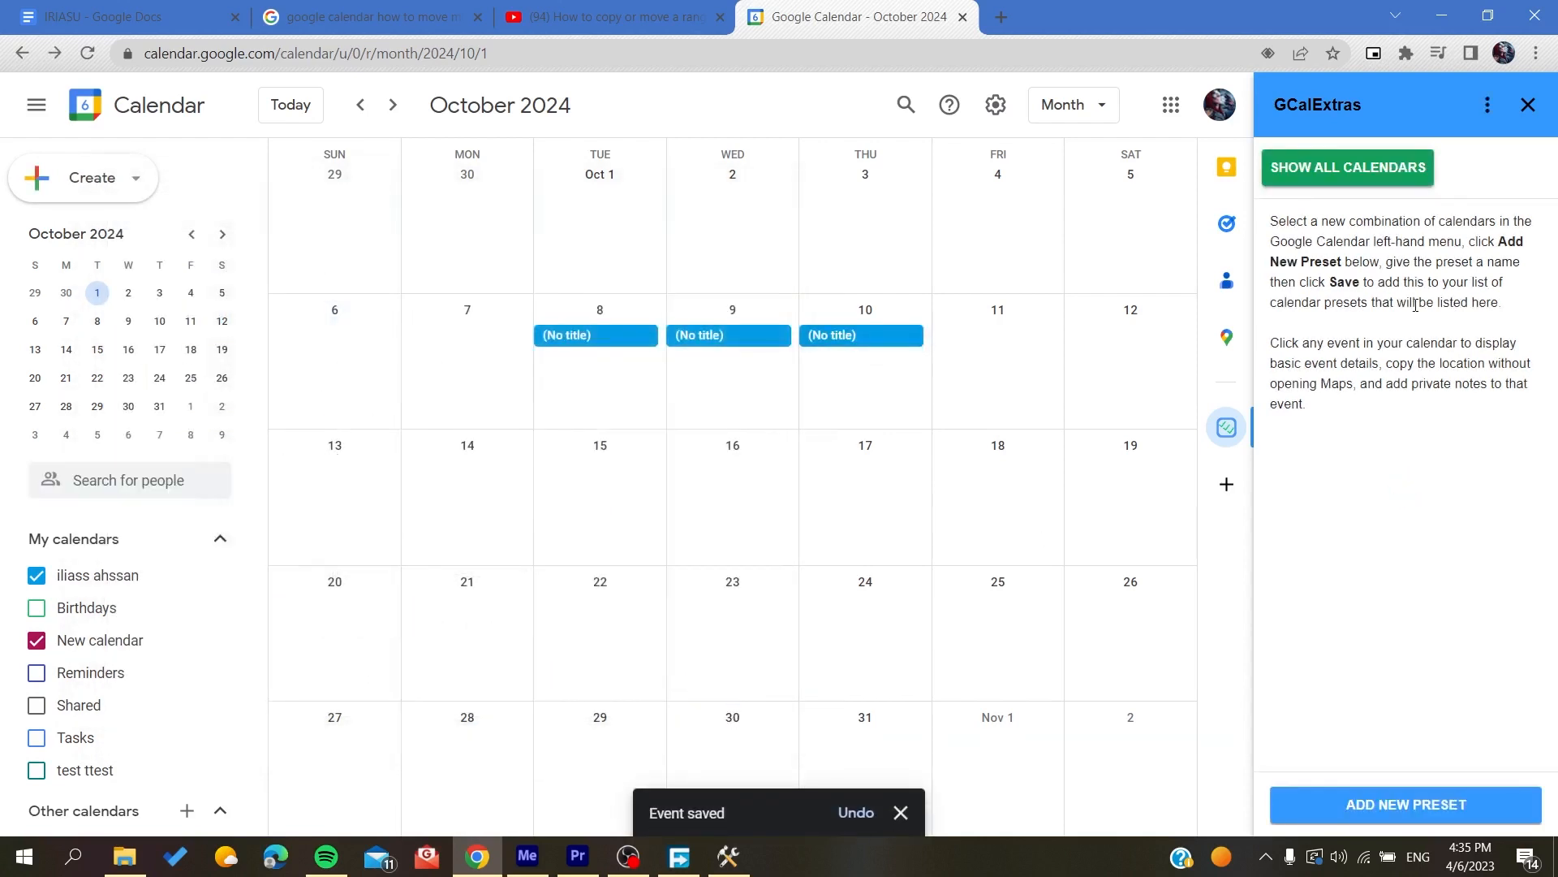
# Choose Copy/Move Events from the GCalExtras More actions menu.
pyautogui.click(1485, 104)
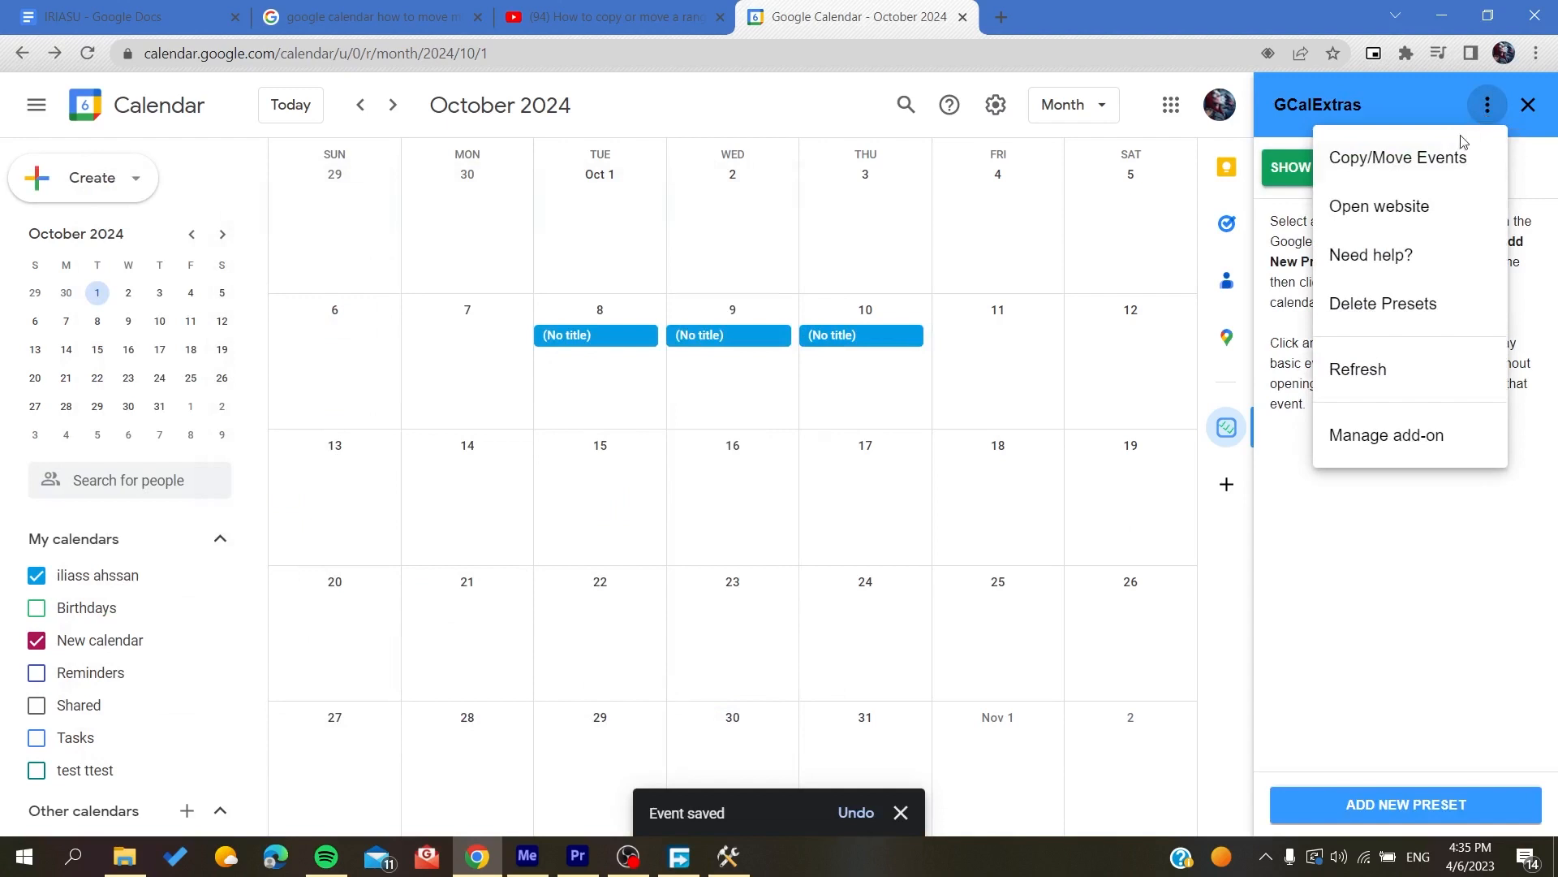
pyautogui.click(1489, 104)
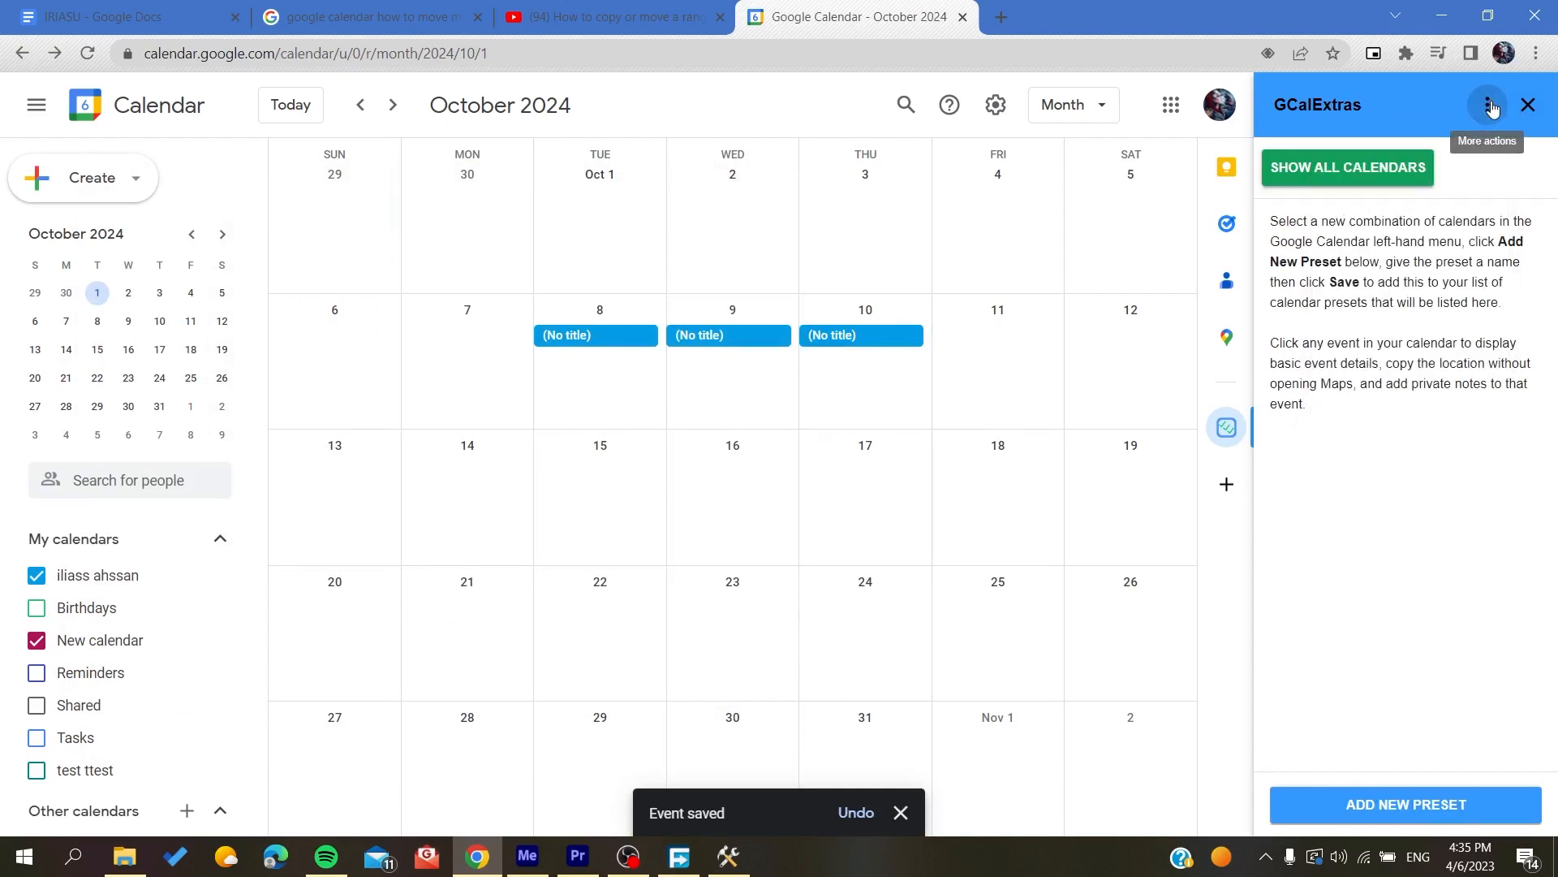
pyautogui.click(1485, 104)
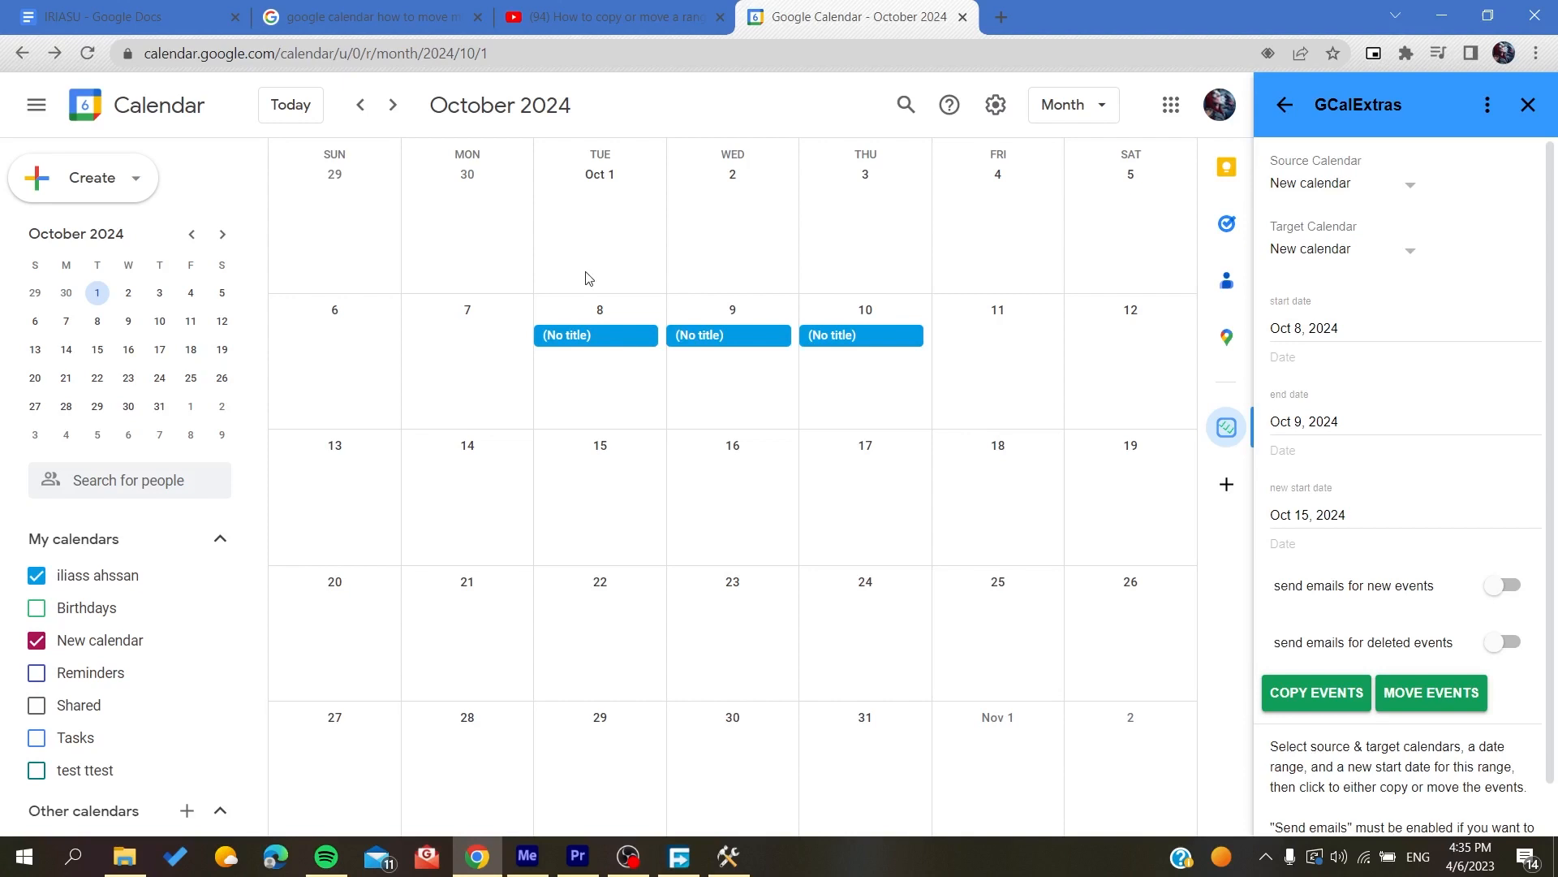
pyautogui.moveTo(1241, 198)
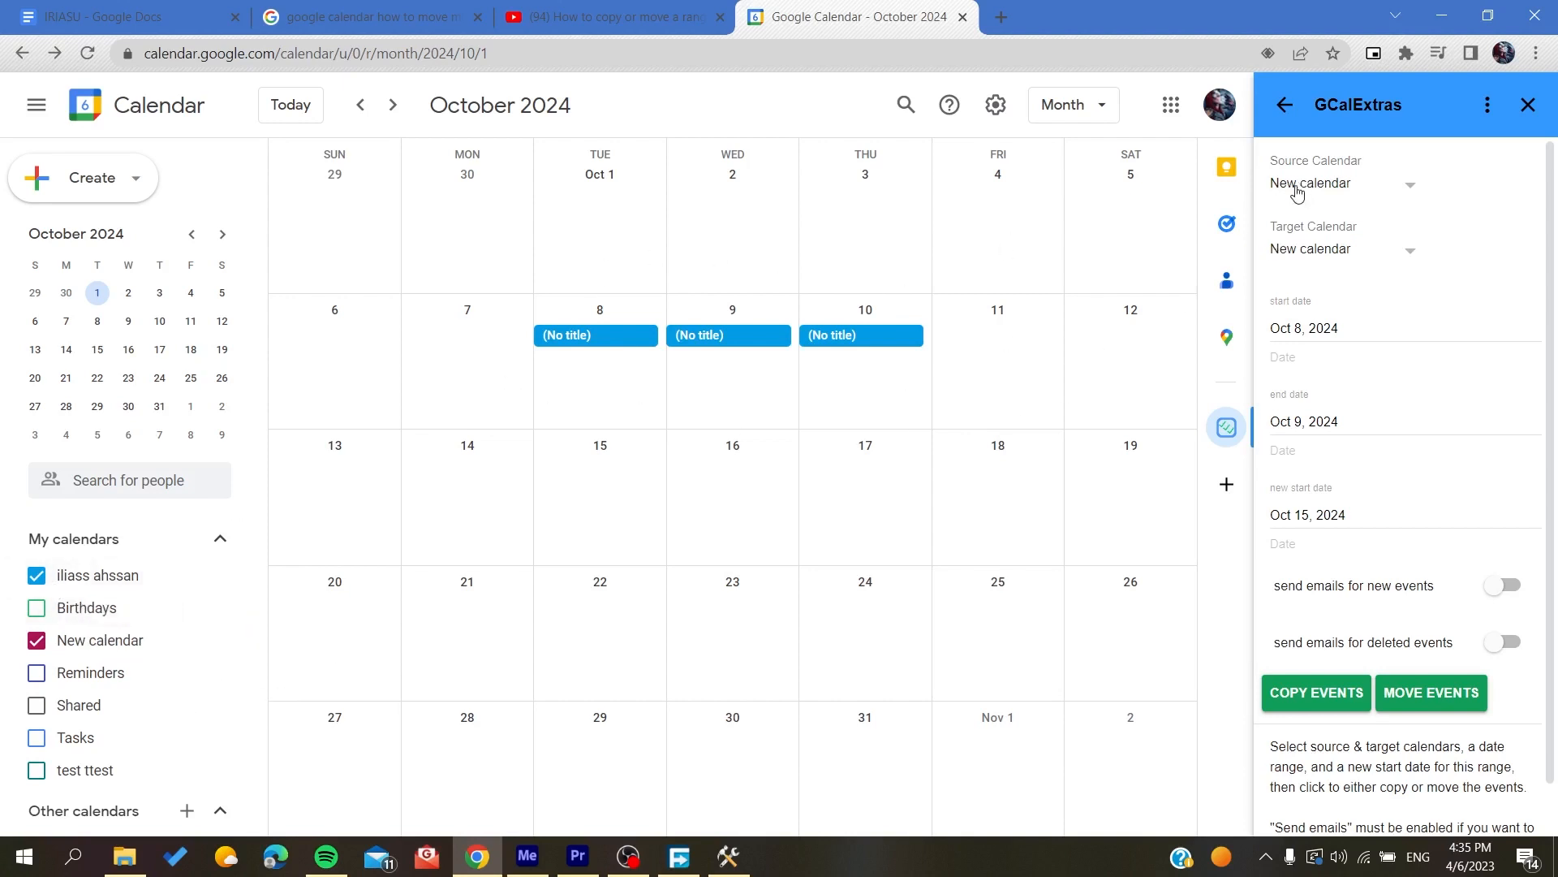
# Set the personal calendar as source and target, keeping range Oct 8–9 and new start Oct 15.
pyautogui.click(1336, 184)
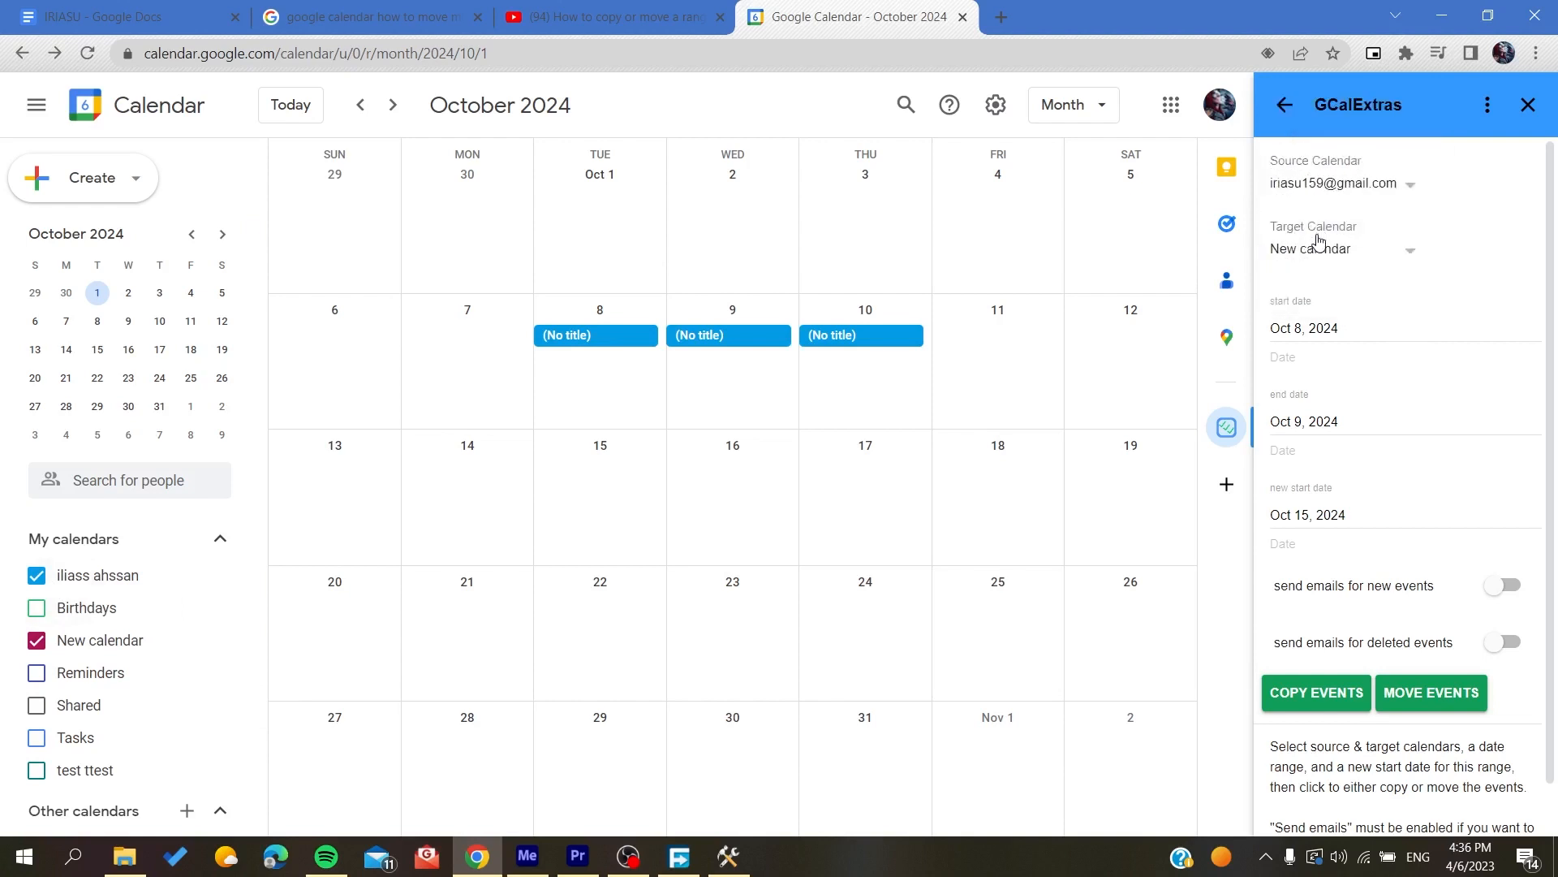
pyautogui.click(1339, 248)
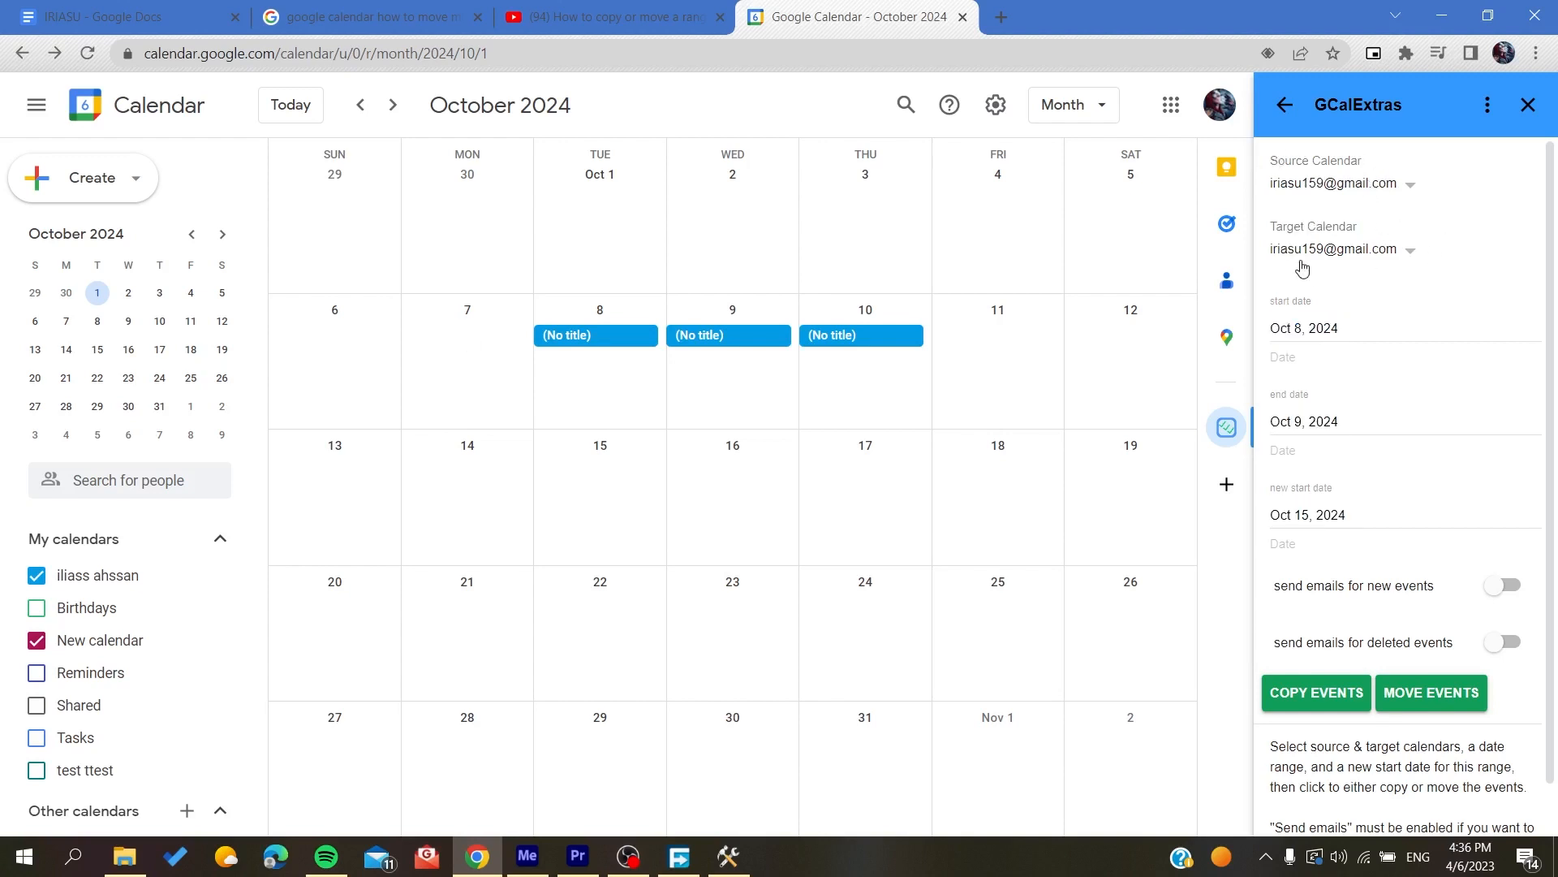
pyautogui.moveTo(601, 308)
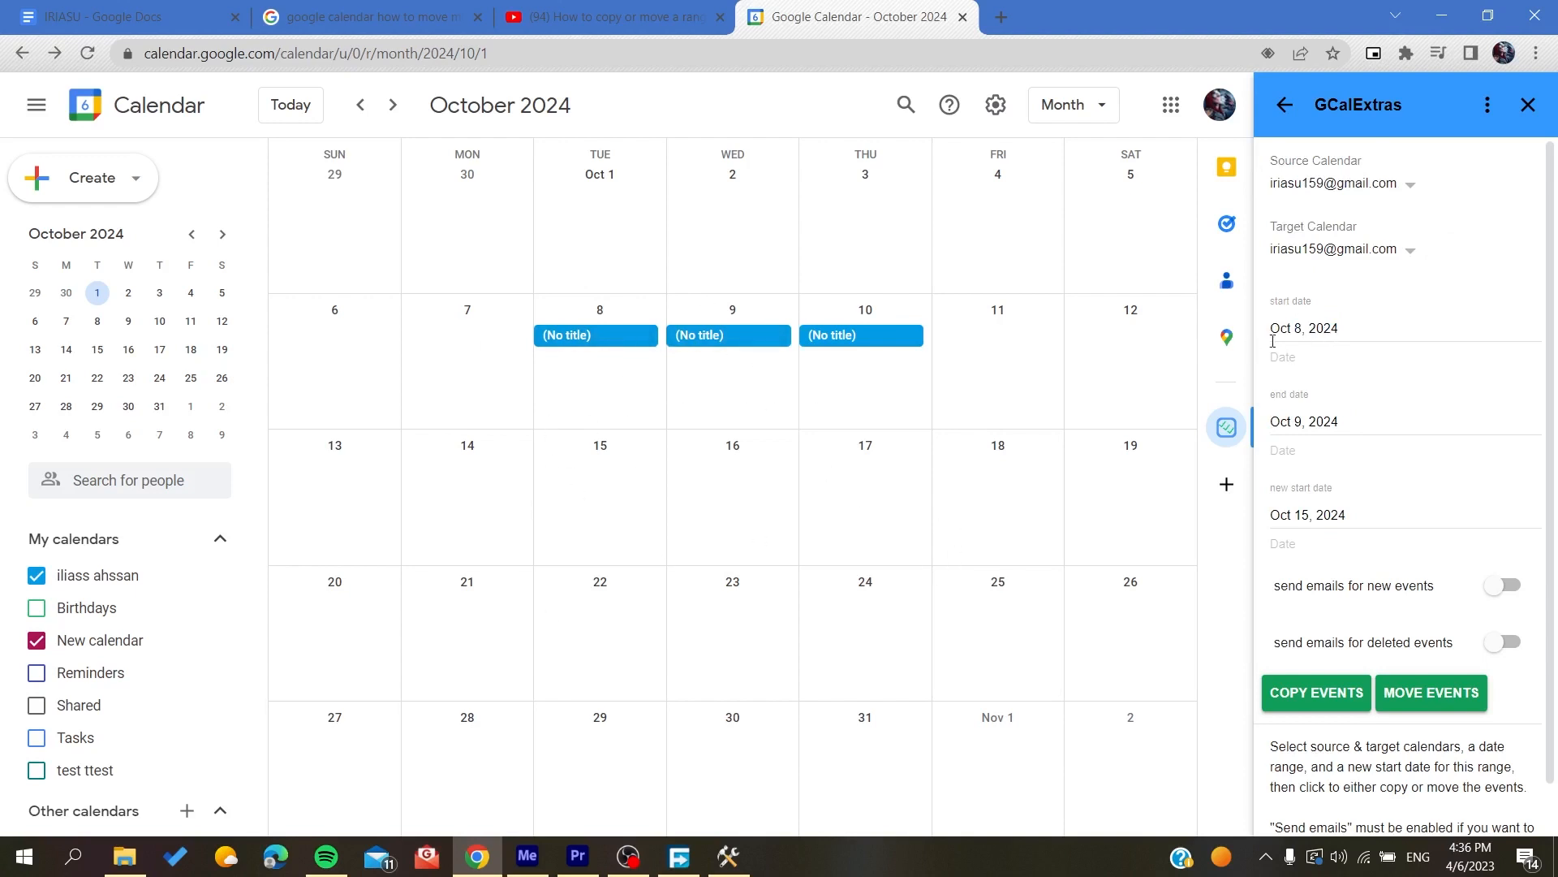
pyautogui.moveTo(1310, 380)
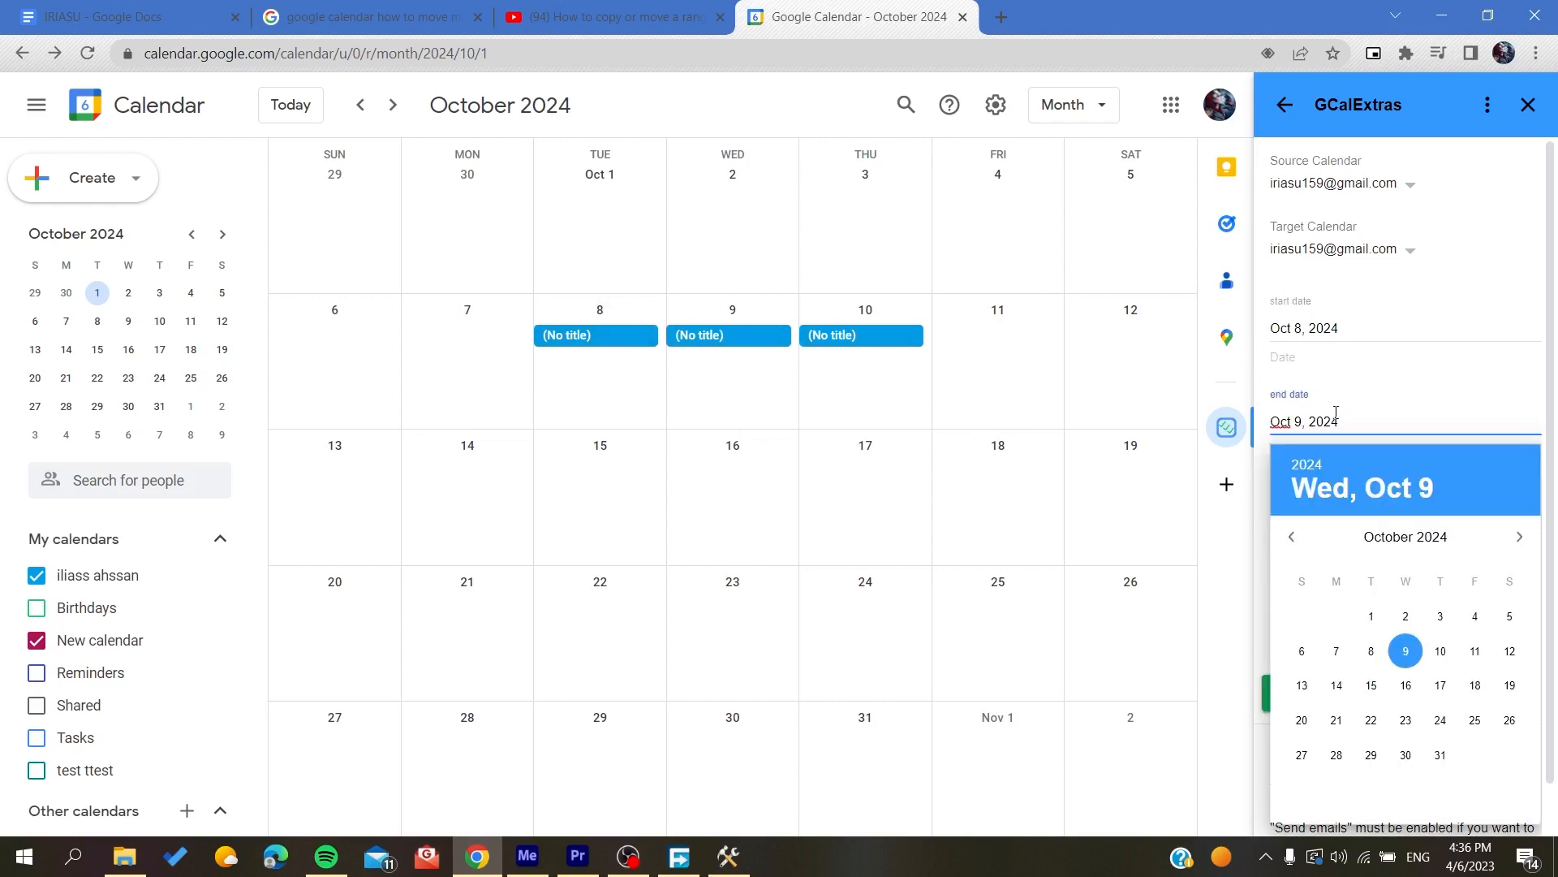
pyautogui.click(1403, 651)
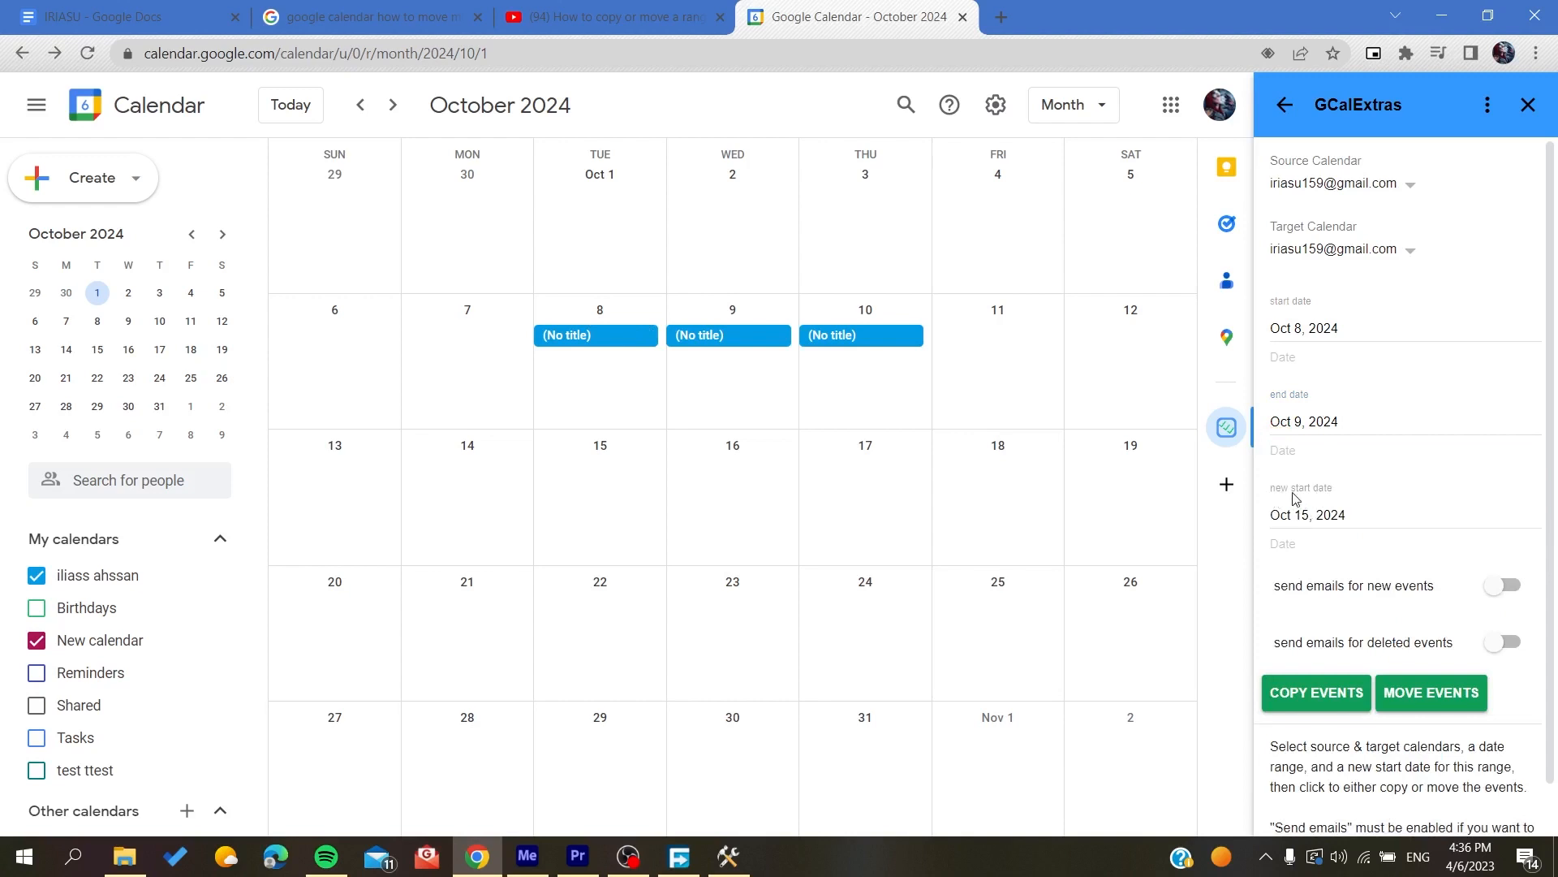
pyautogui.moveTo(596, 409)
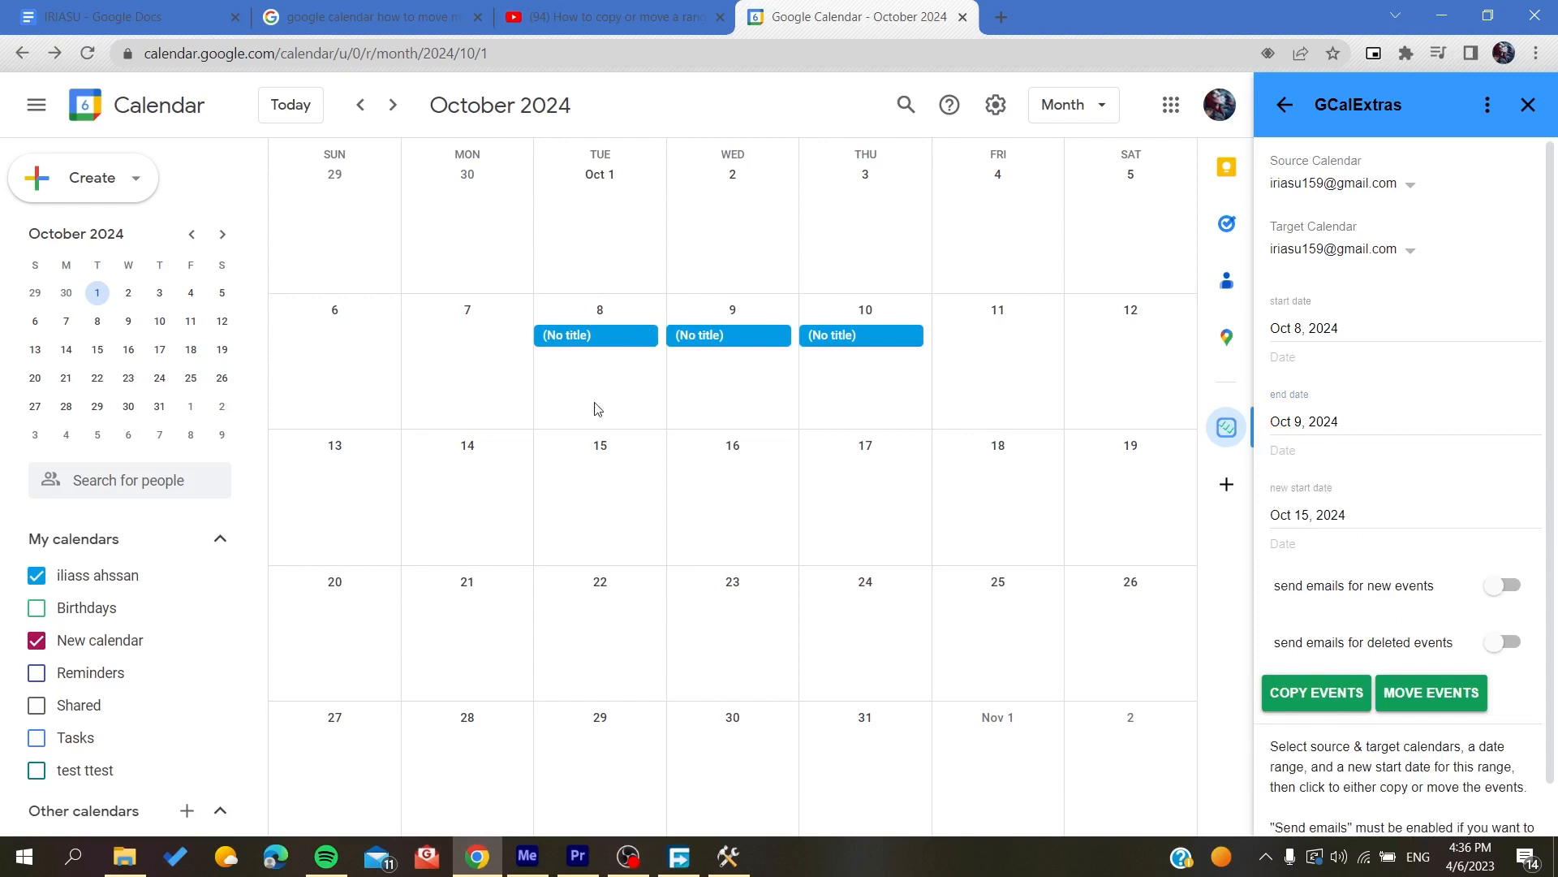
pyautogui.moveTo(605, 489)
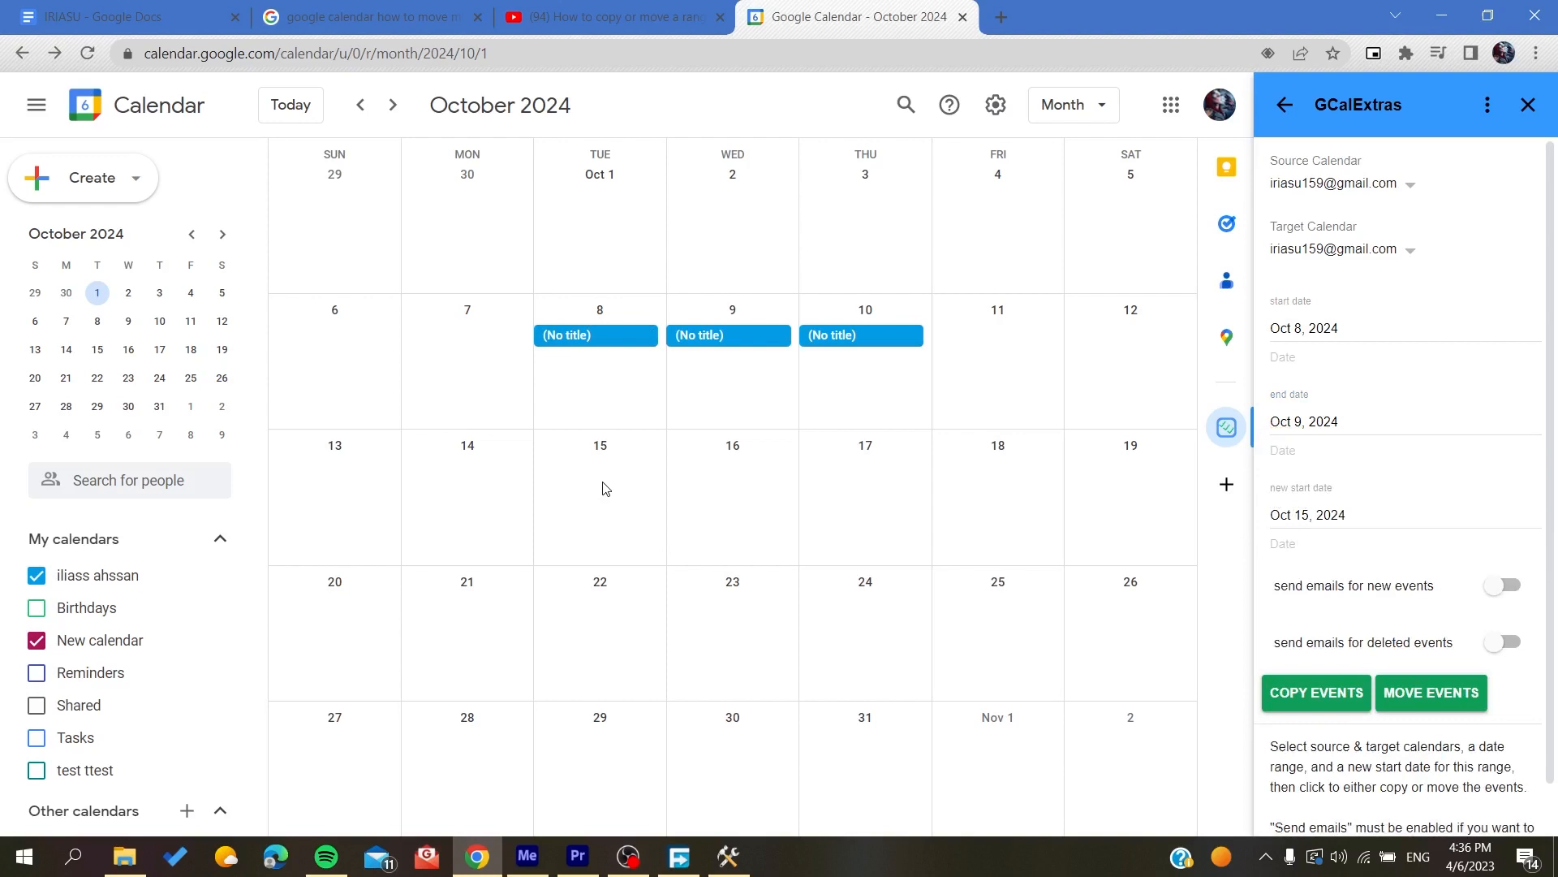
pyautogui.moveTo(586, 521)
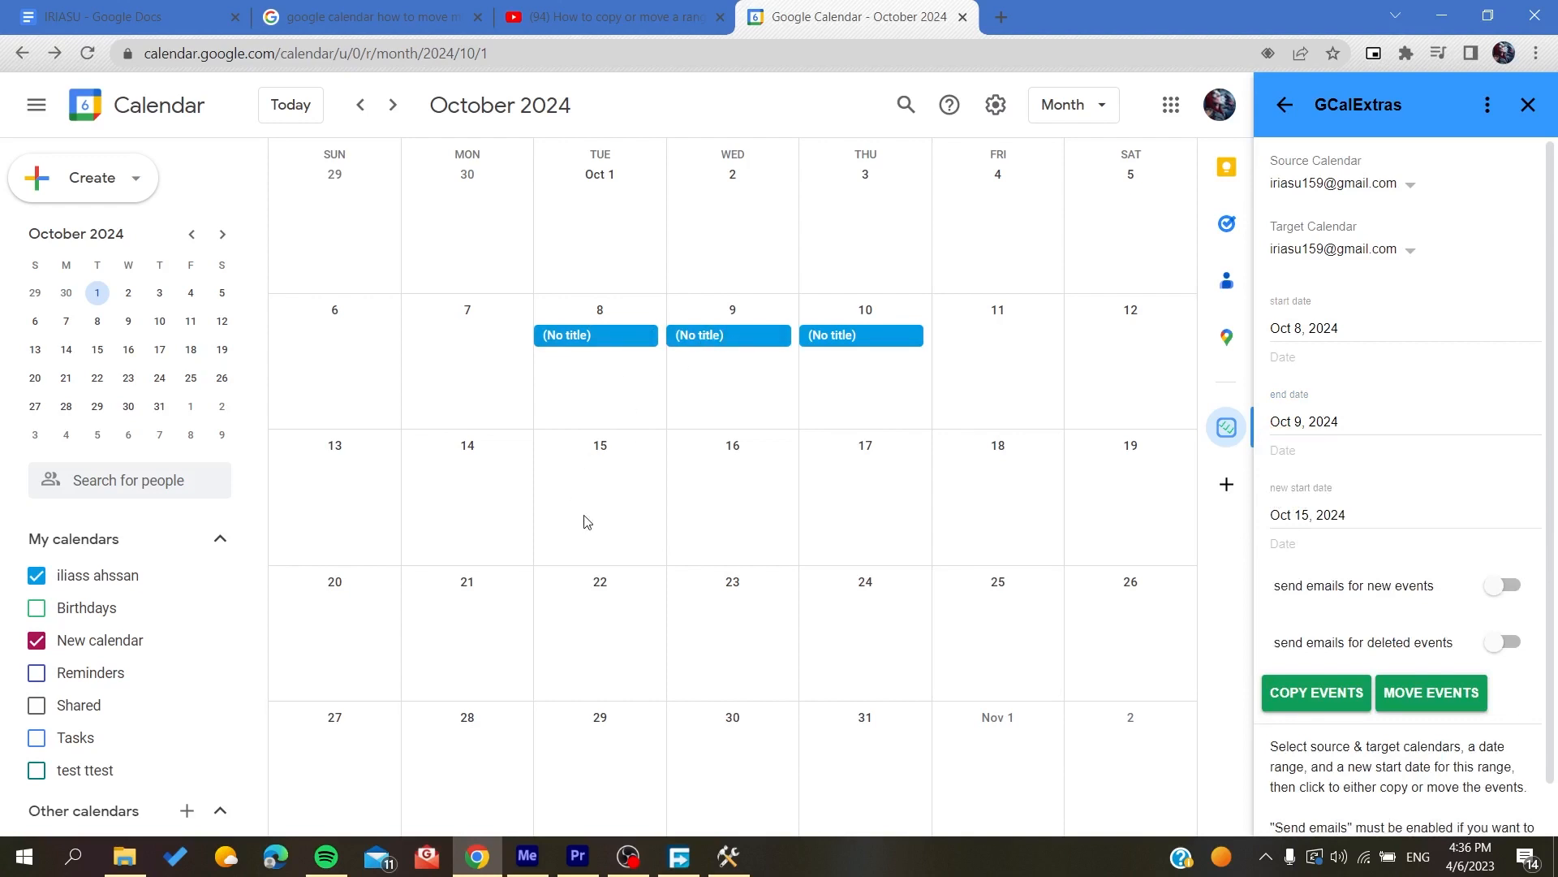
pyautogui.moveTo(1396, 677)
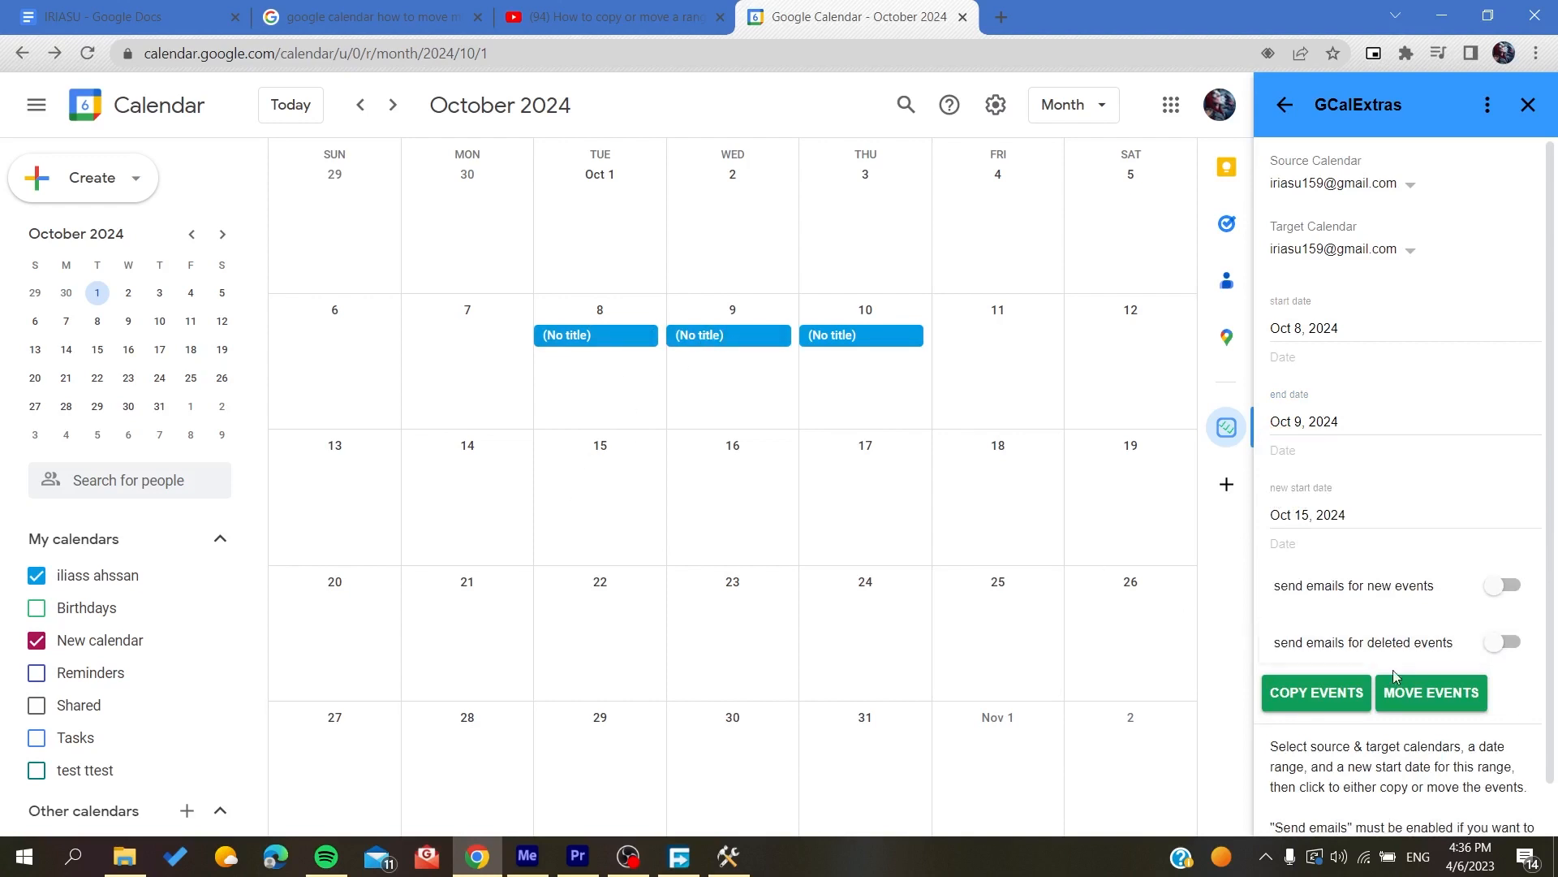
pyautogui.moveTo(1428, 693)
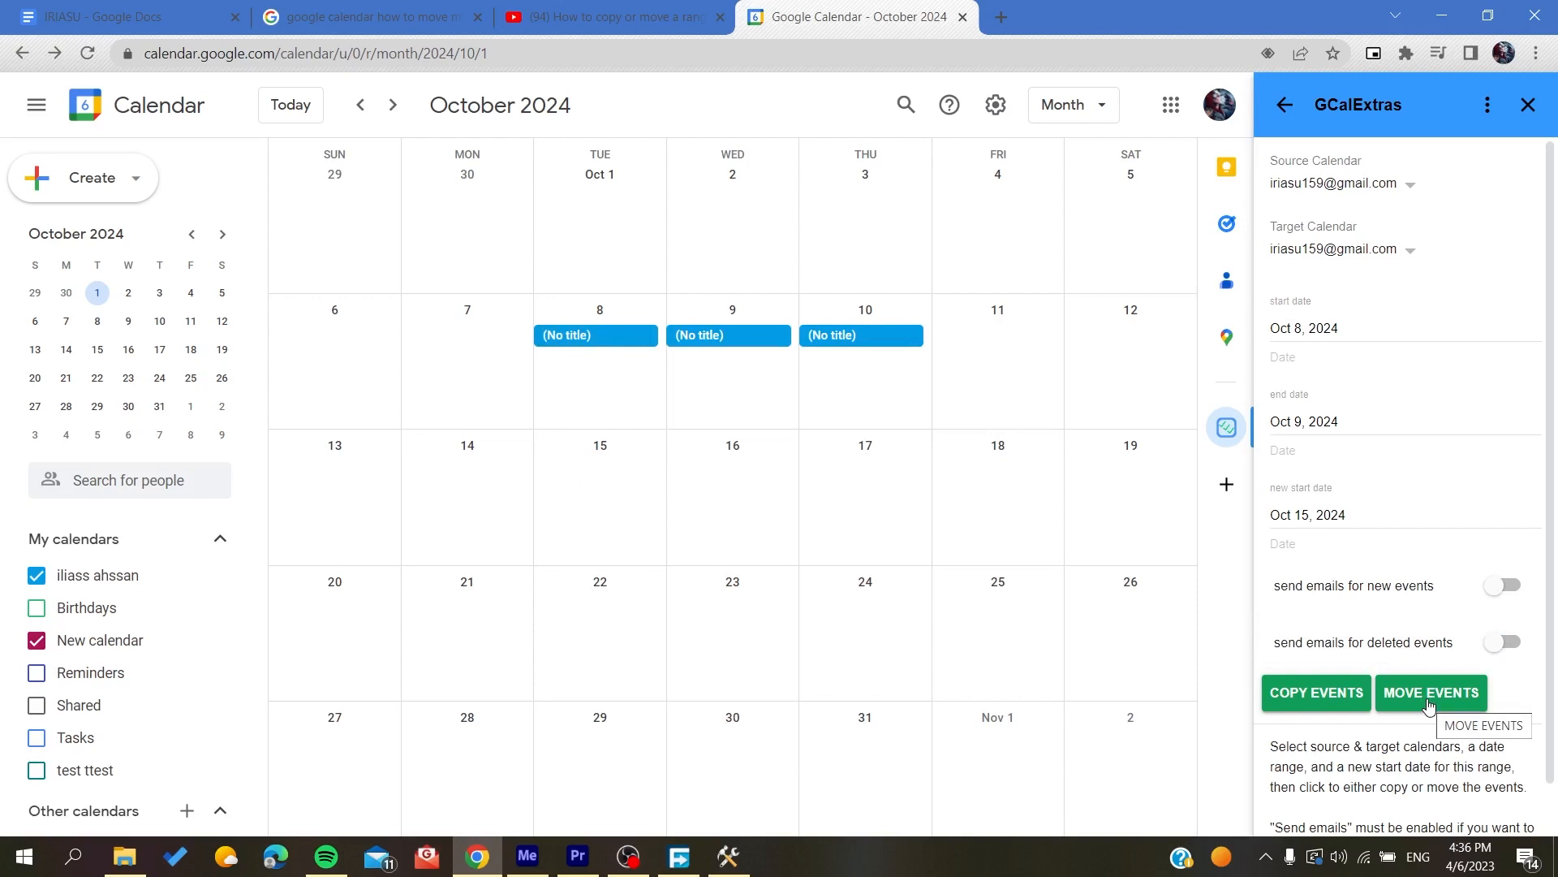
# Run MOVE EVENTS so the Oct 8–9 events land on Oct 15–16.
pyautogui.click(1431, 692)
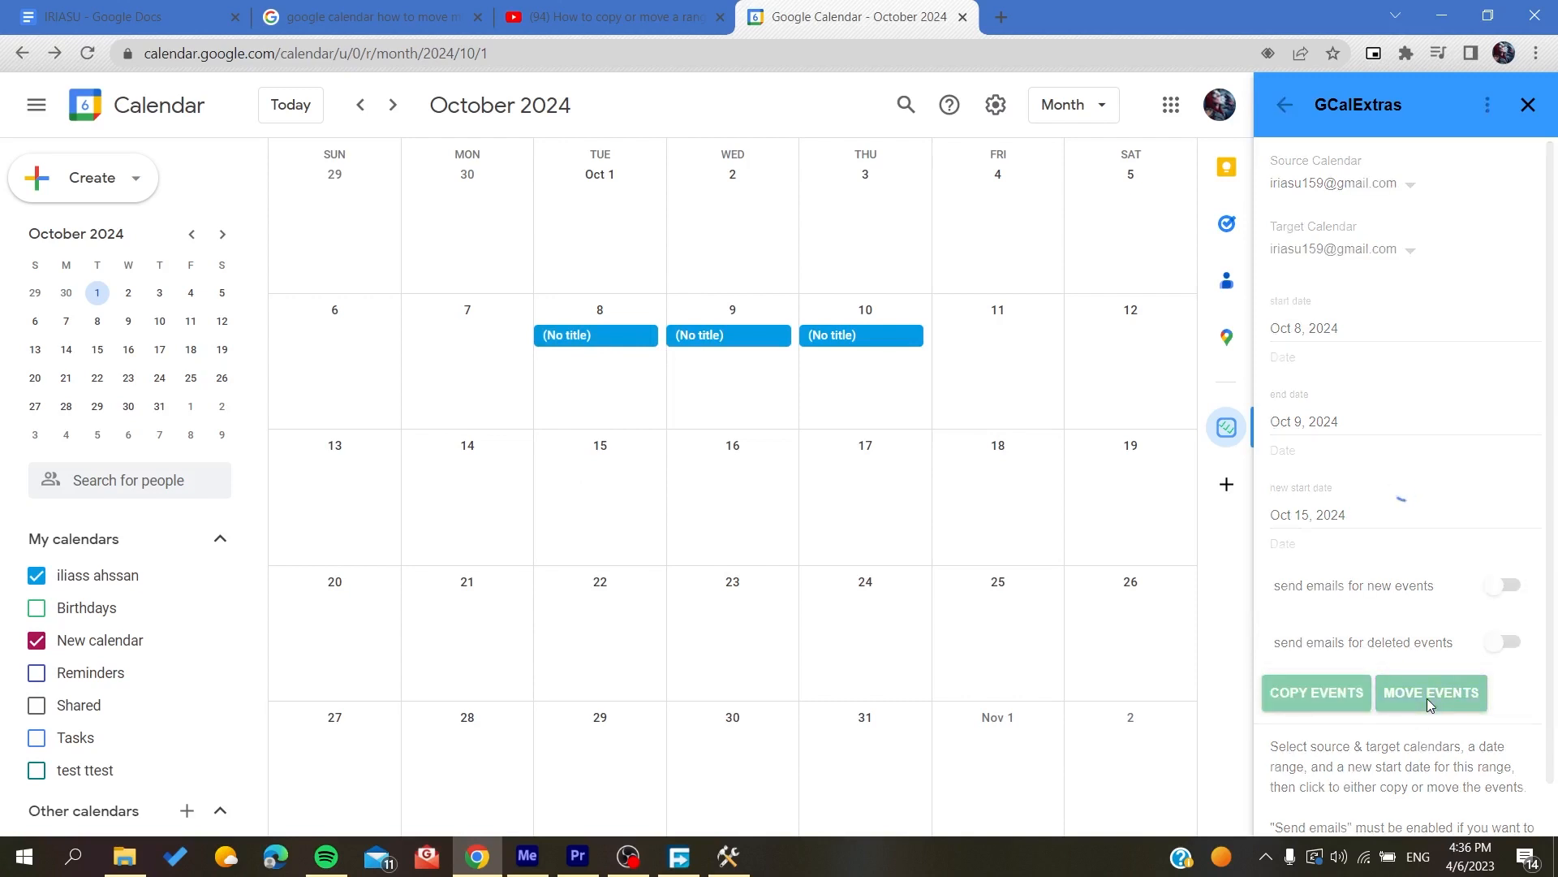
pyautogui.click(1428, 694)
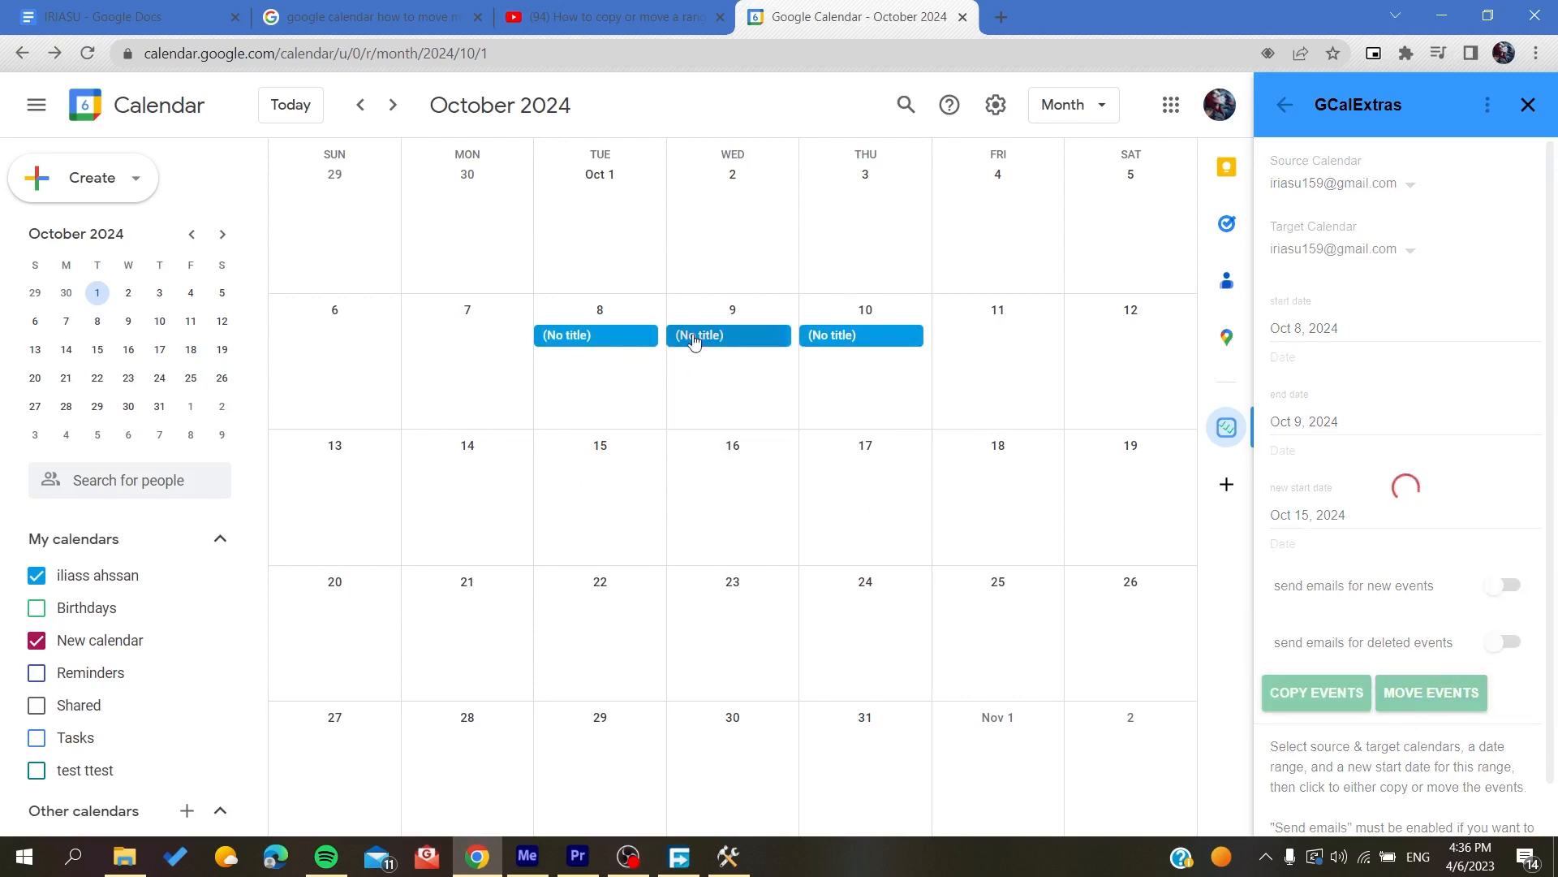
pyautogui.click(1428, 692)
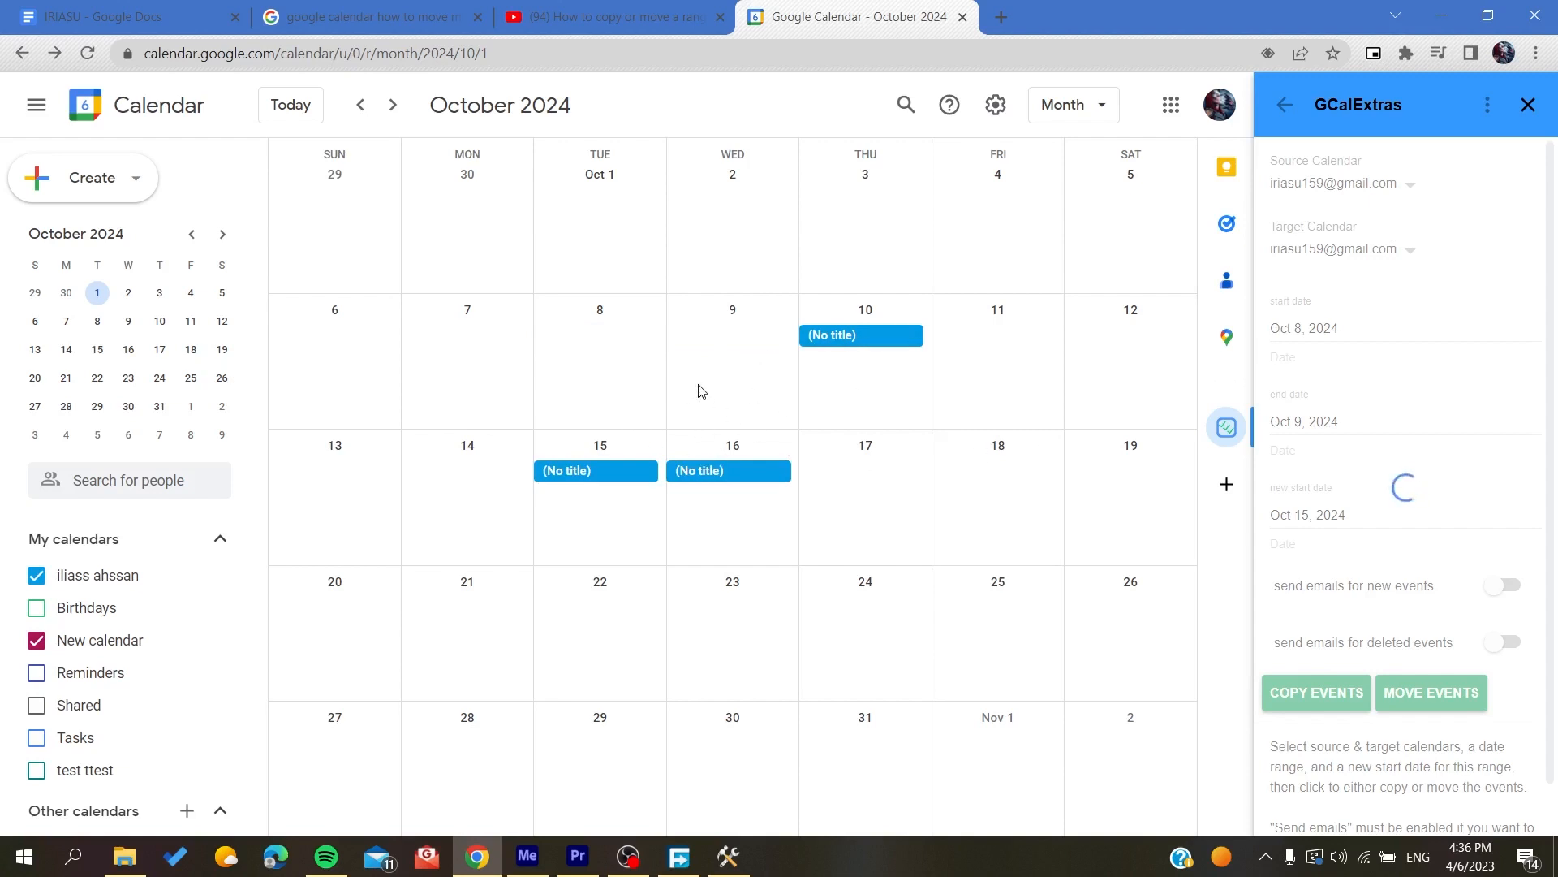
pyautogui.click(1428, 693)
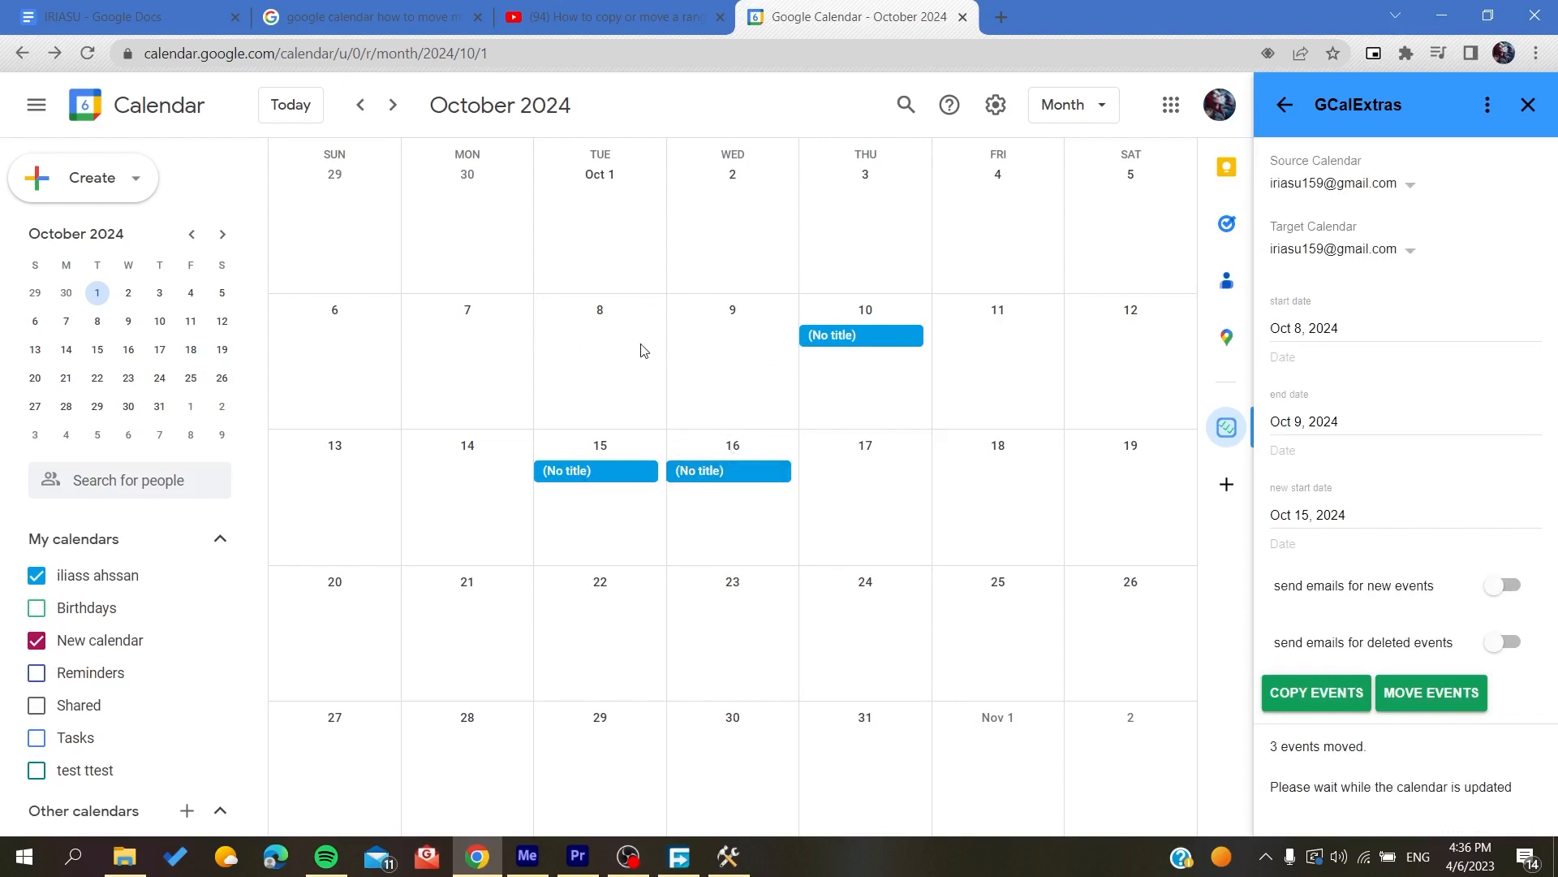
pyautogui.moveTo(916, 481)
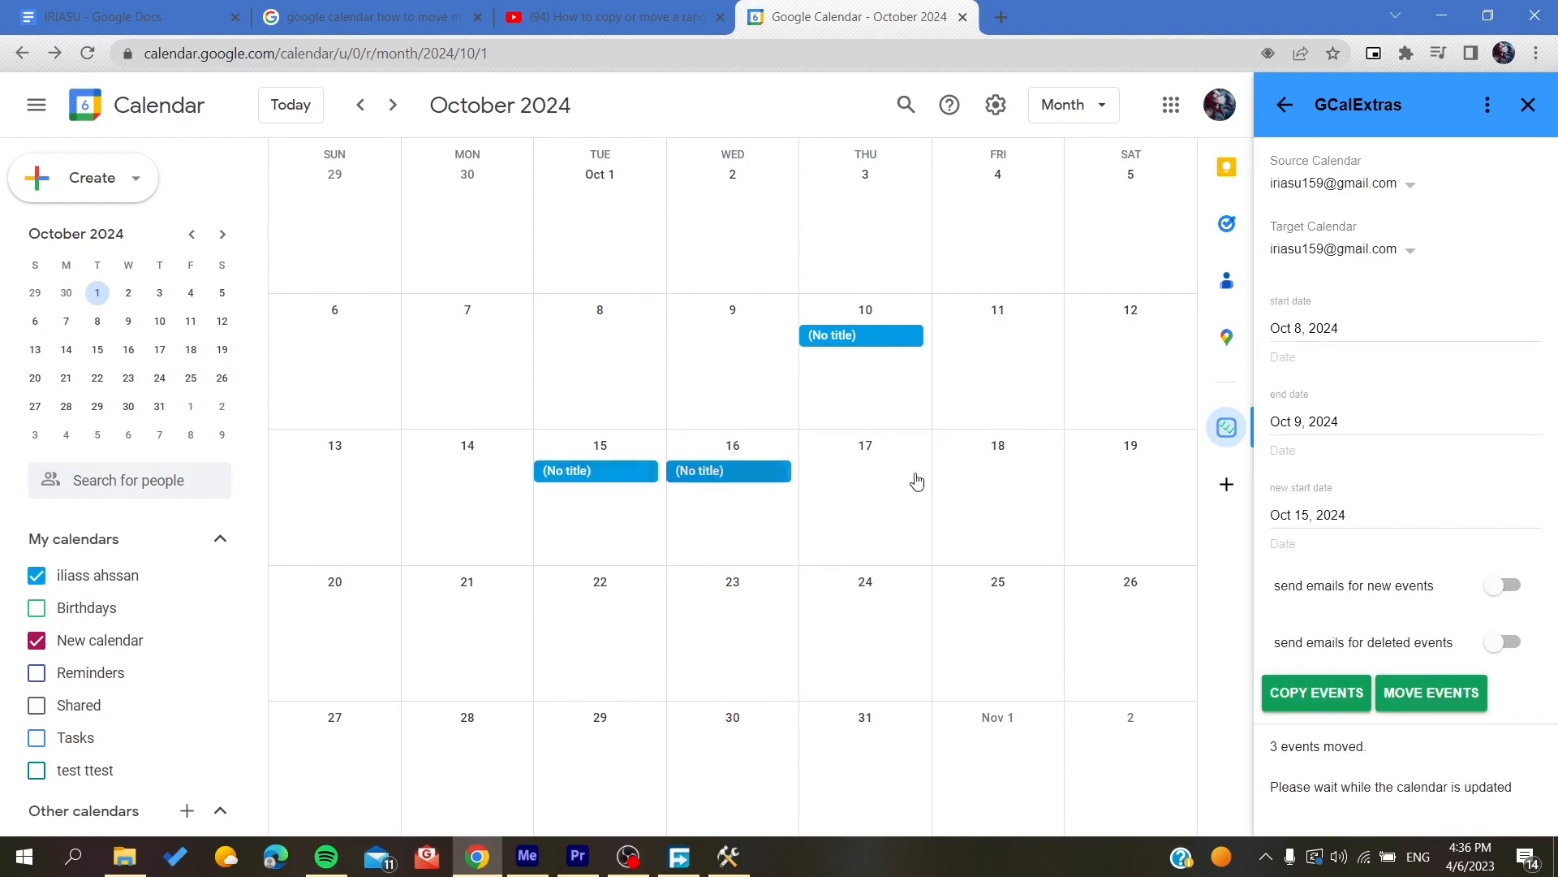
pyautogui.moveTo(1378, 547)
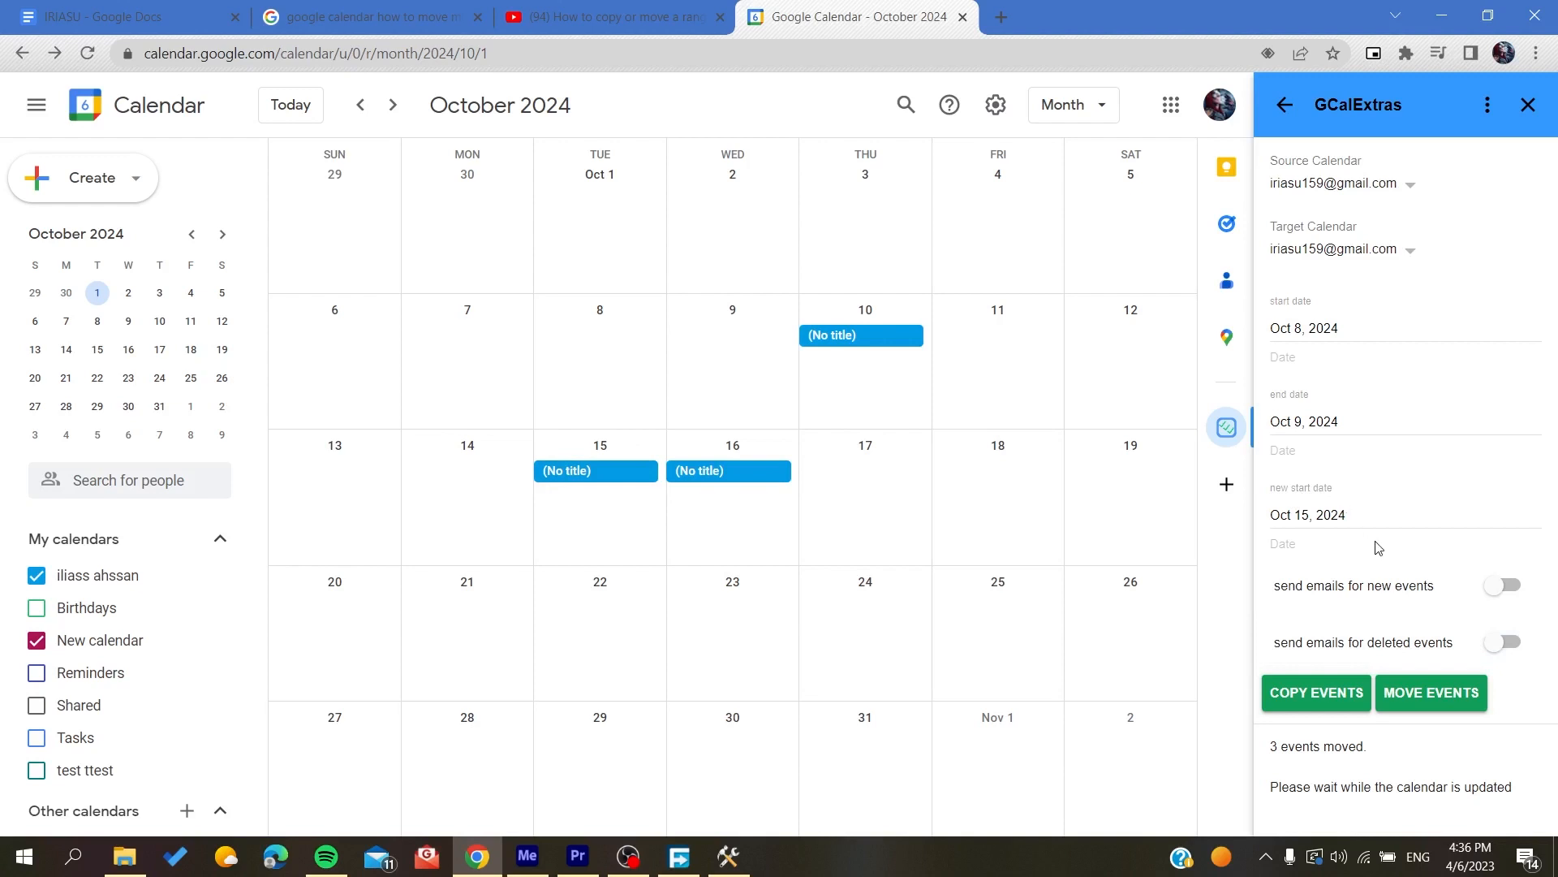